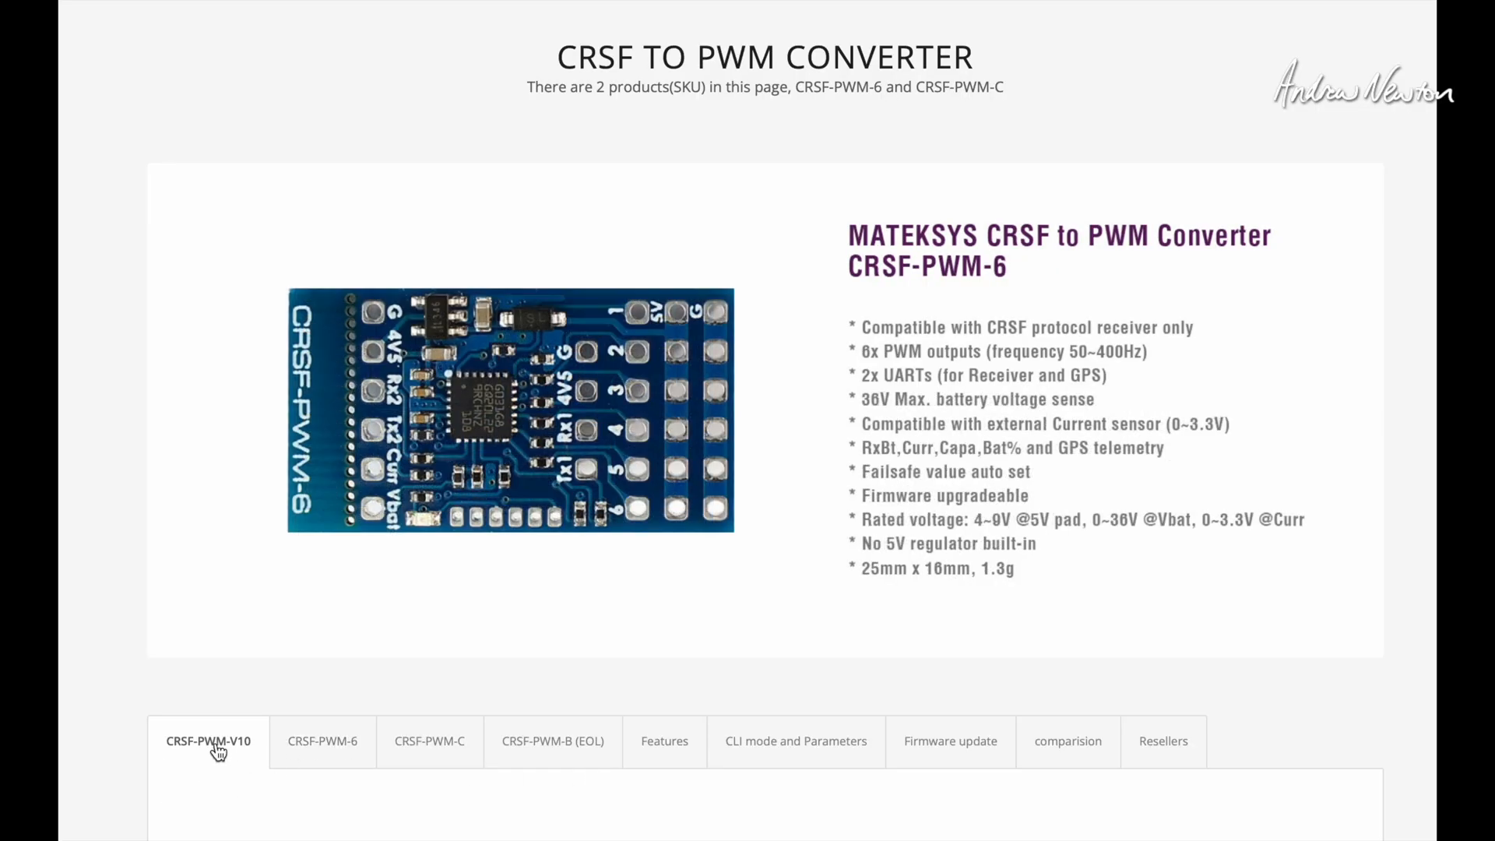
Scroll the CRSF-PWM-V10 tab past the photos and wiring diagram to the variometer converter features
{"action": "left_click", "coordinate": [322, 740]}
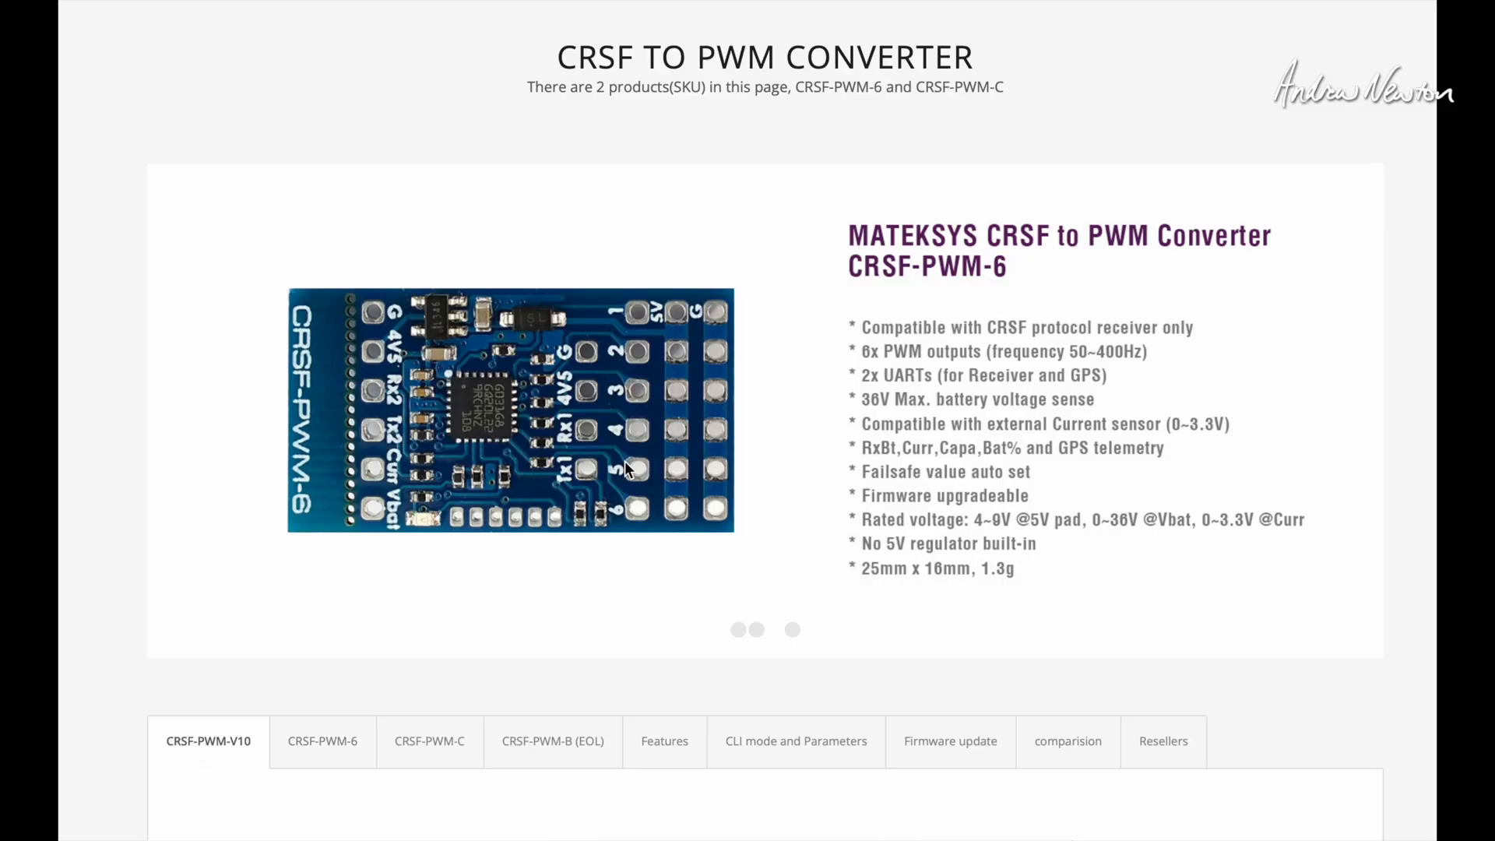
{"action": "mouse_move", "coordinate": [216, 441]}
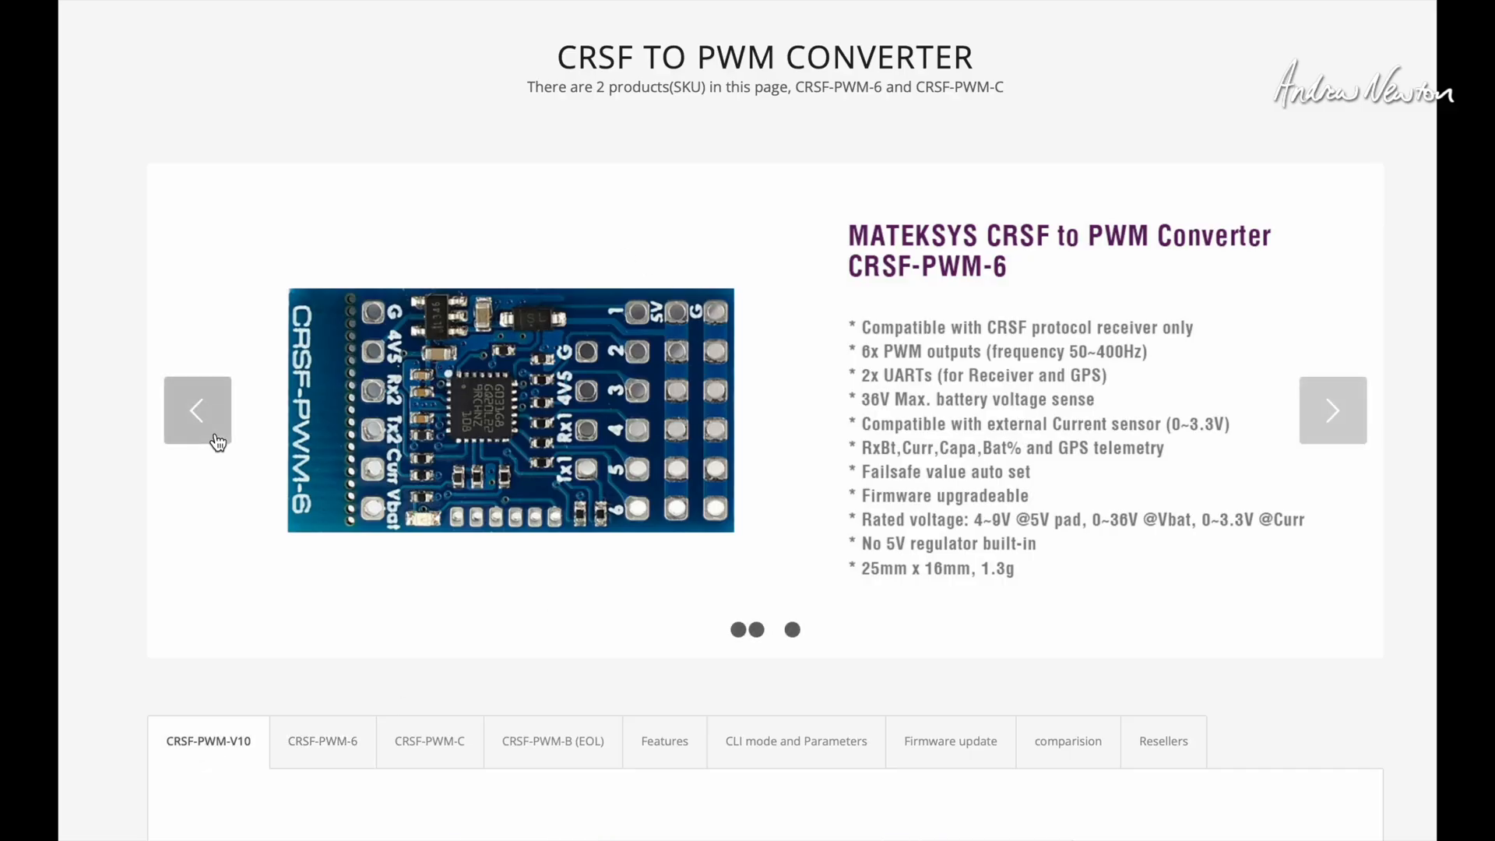
{"action": "scroll", "scroll_direction": "down", "scroll_amount": 3}
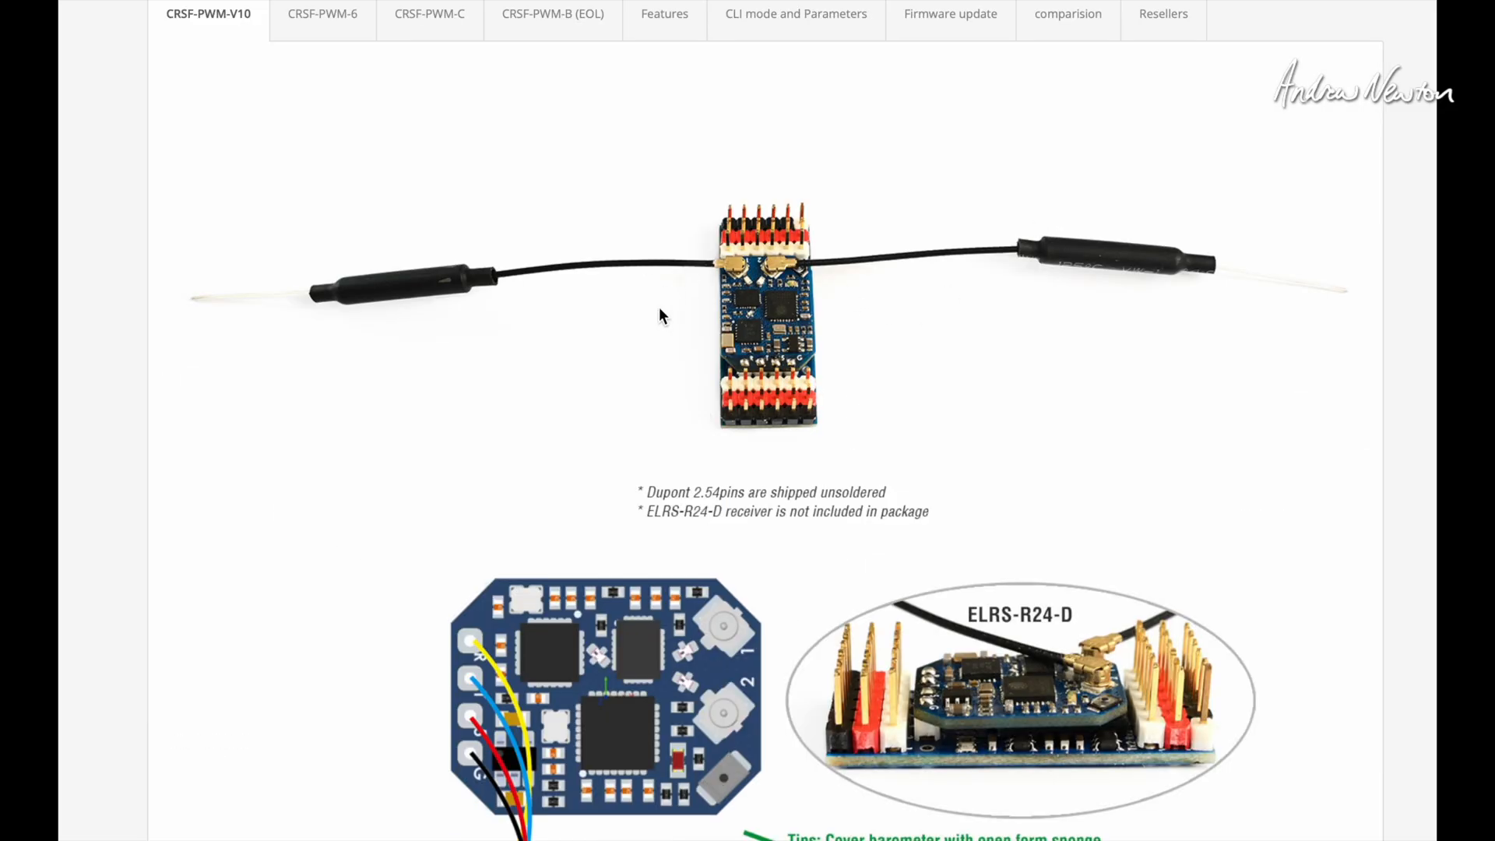
{"action": "mouse_move", "coordinate": [786, 303]}
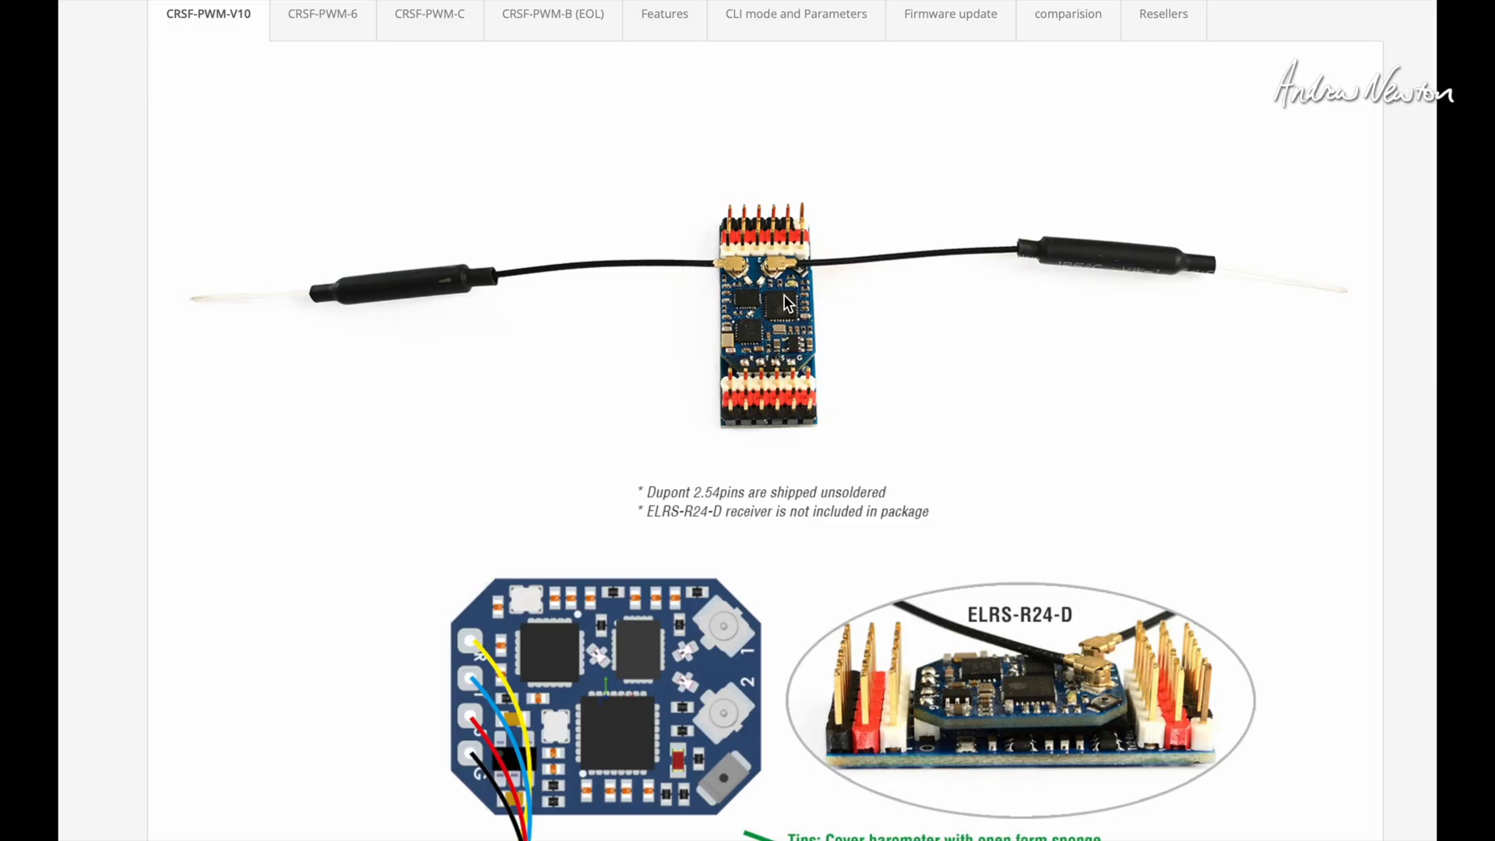
{"action": "mouse_move", "coordinate": [801, 282]}
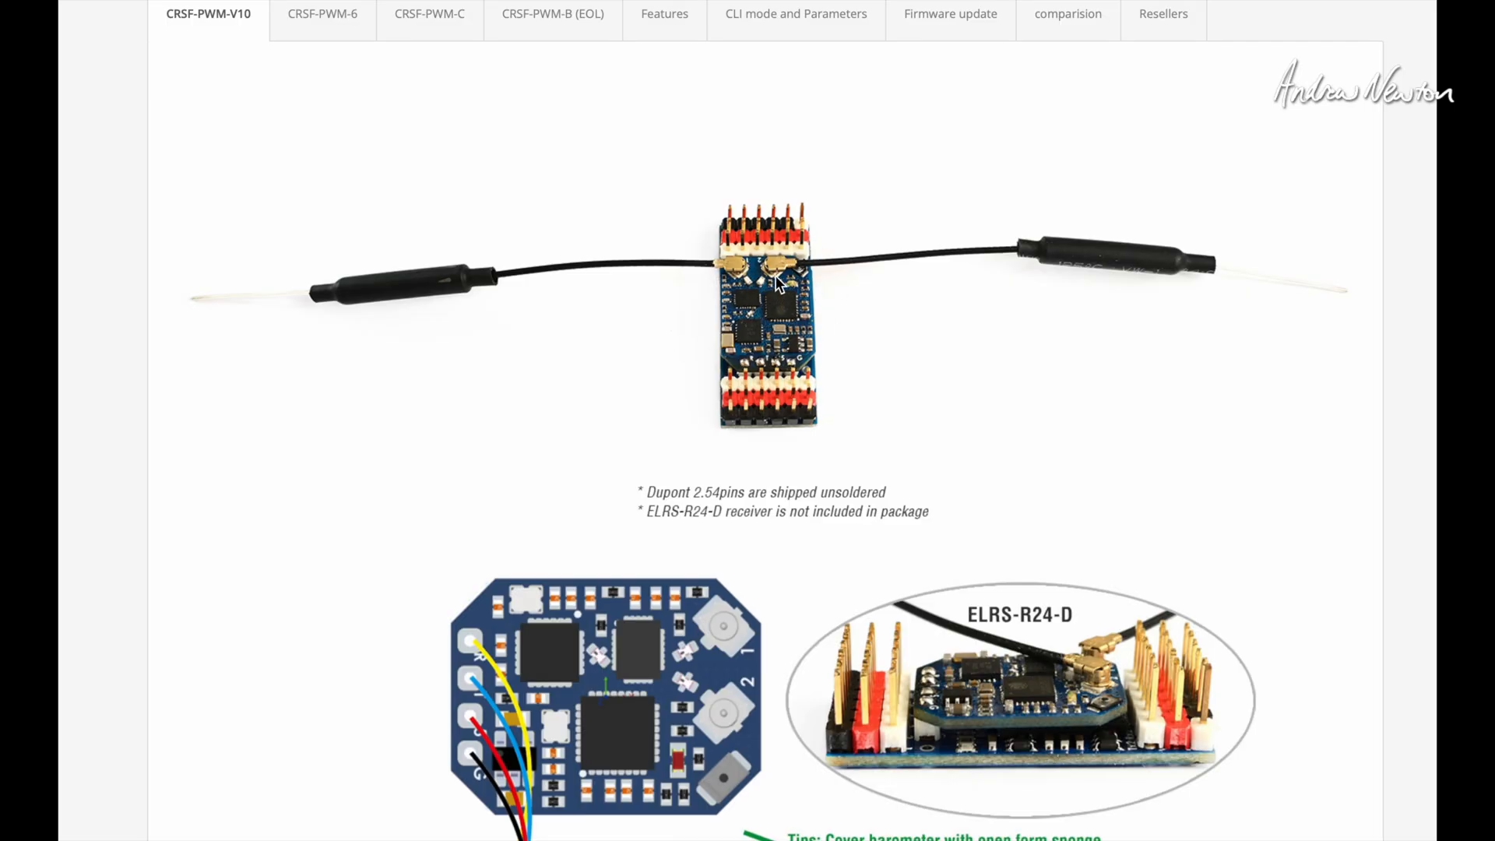
{"action": "mouse_move", "coordinate": [315, 498]}
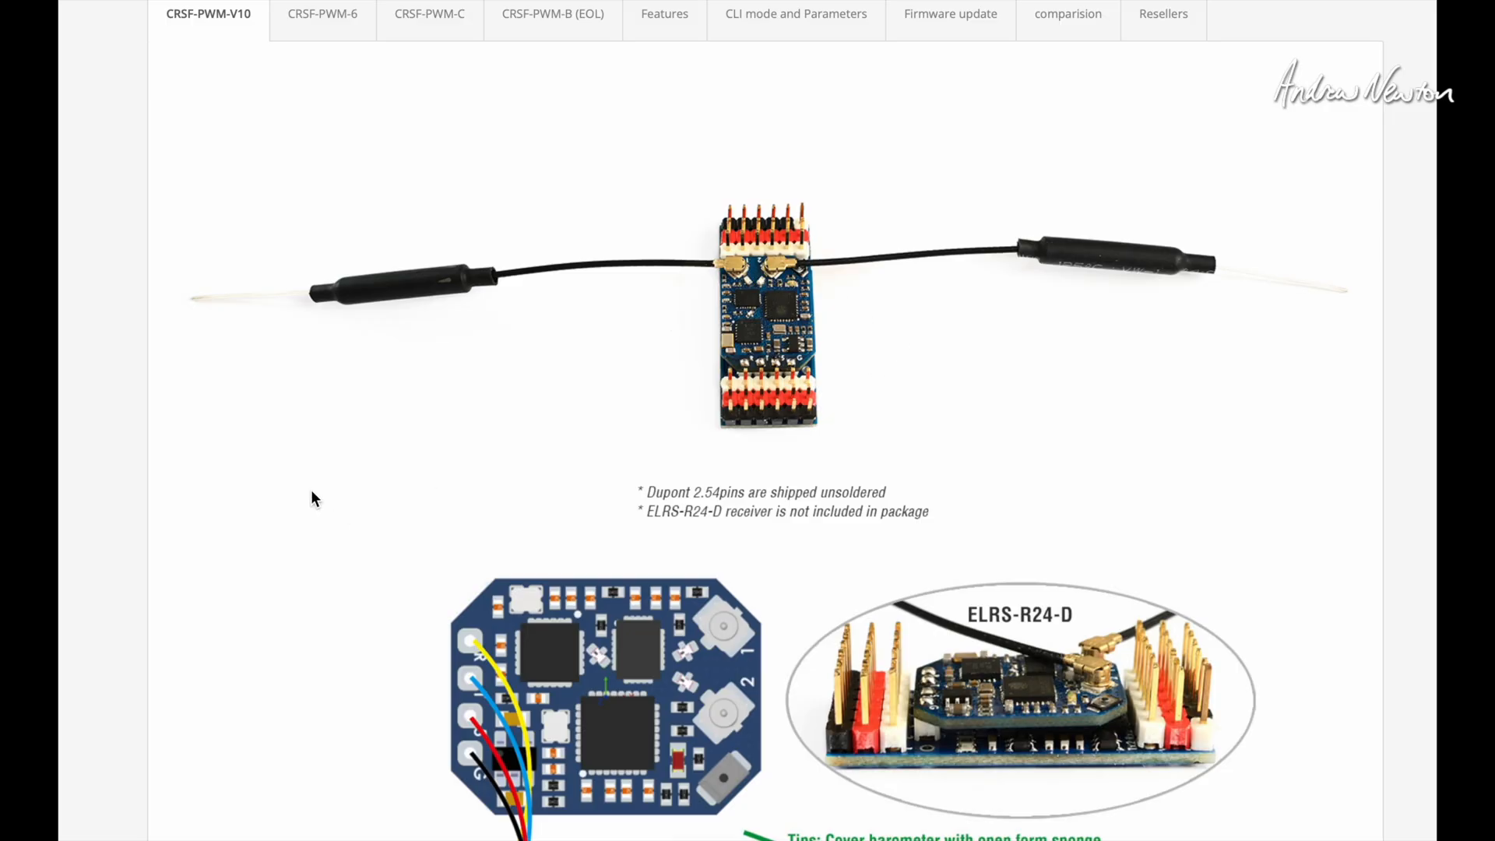
{"action": "scroll", "scroll_direction": "down", "scroll_amount": 3}
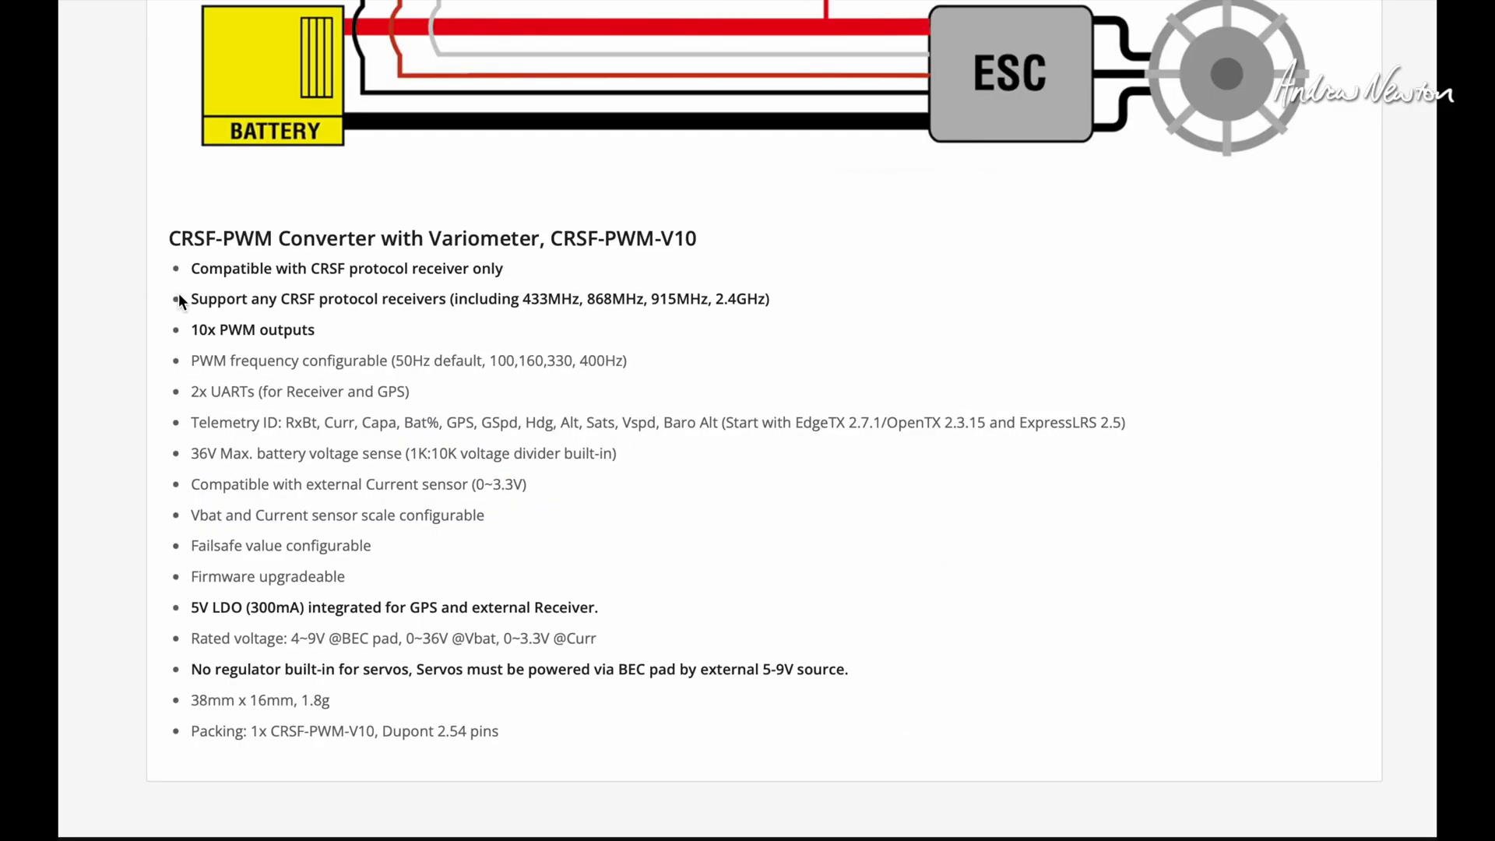
{"action": "mouse_move", "coordinate": [399, 298]}
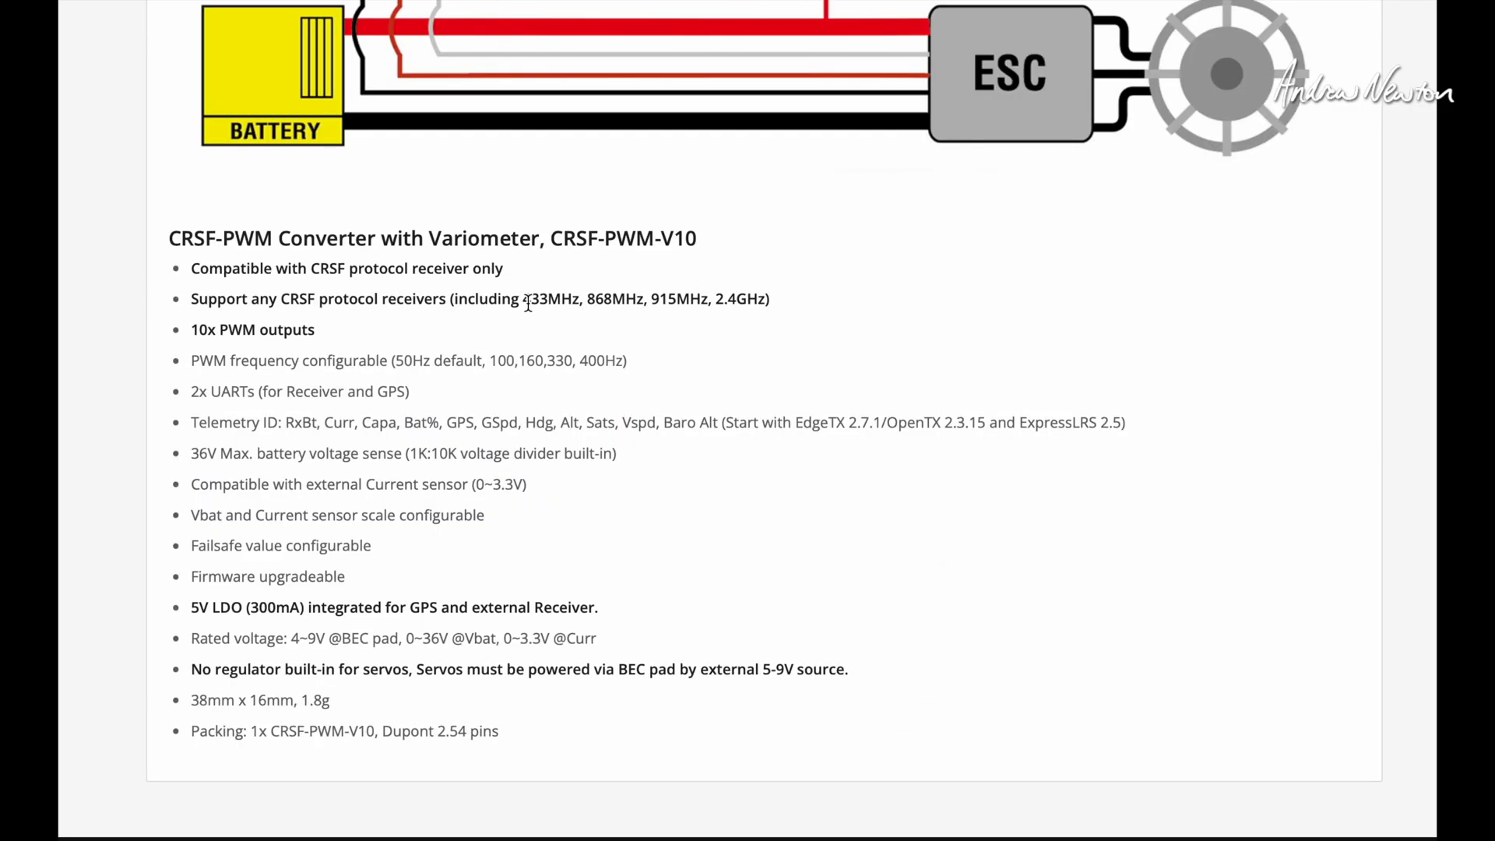
{"action": "mouse_move", "coordinate": [671, 298]}
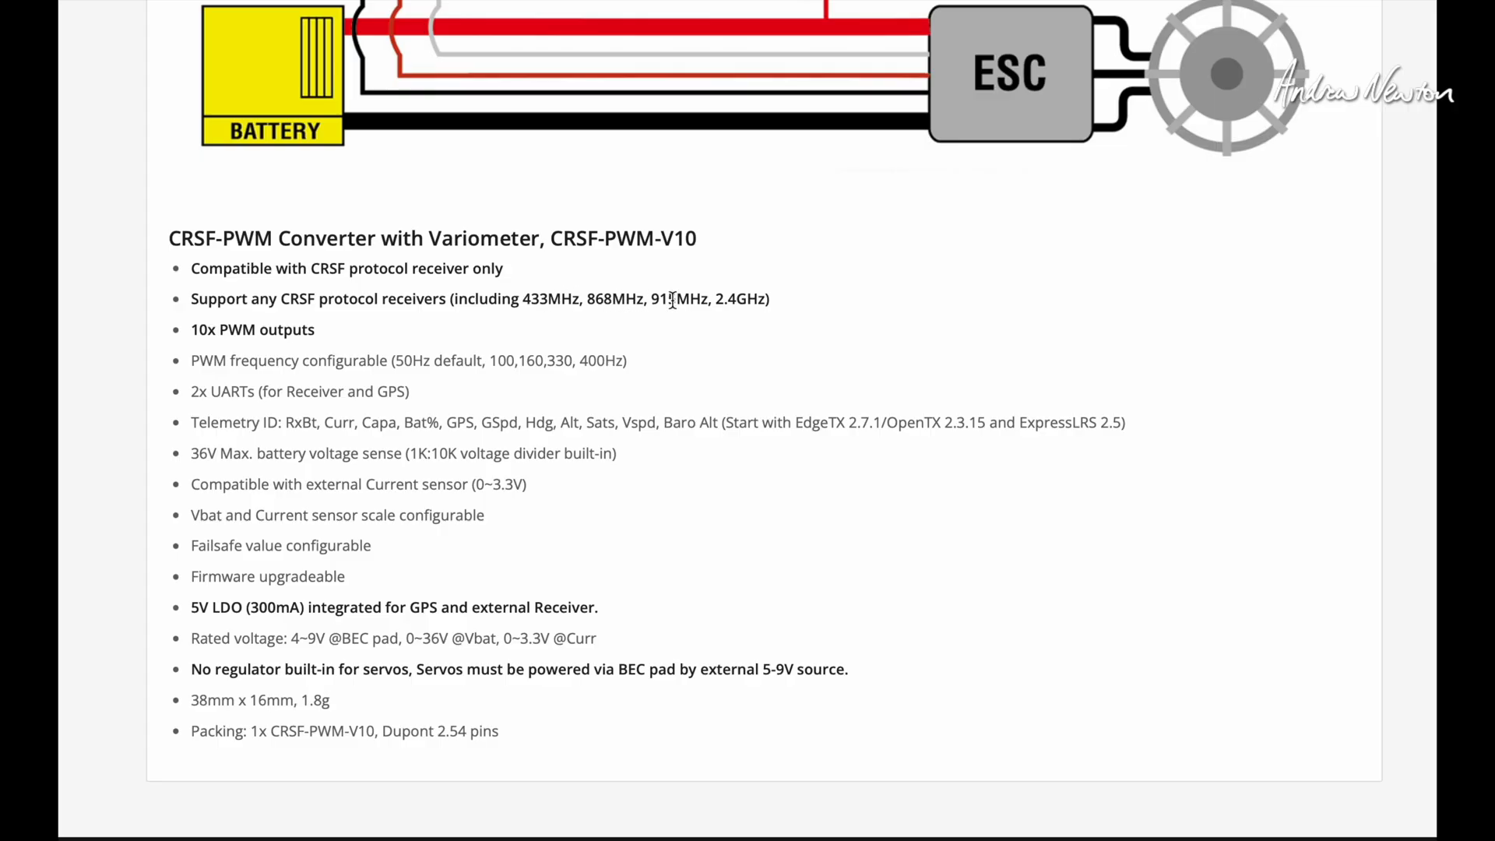
{"action": "mouse_move", "coordinate": [365, 349]}
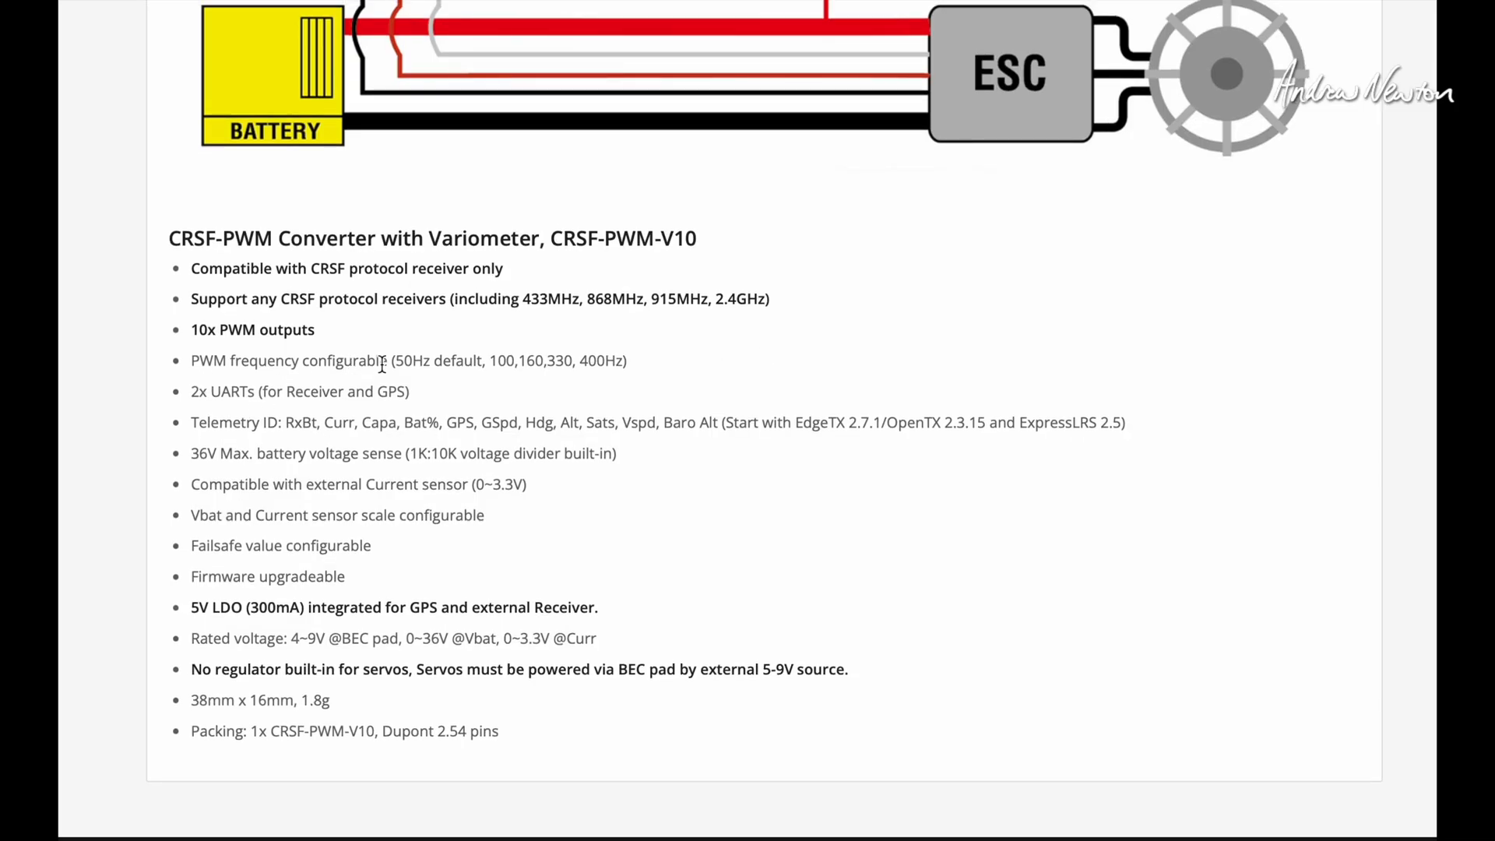
{"action": "mouse_move", "coordinate": [599, 363]}
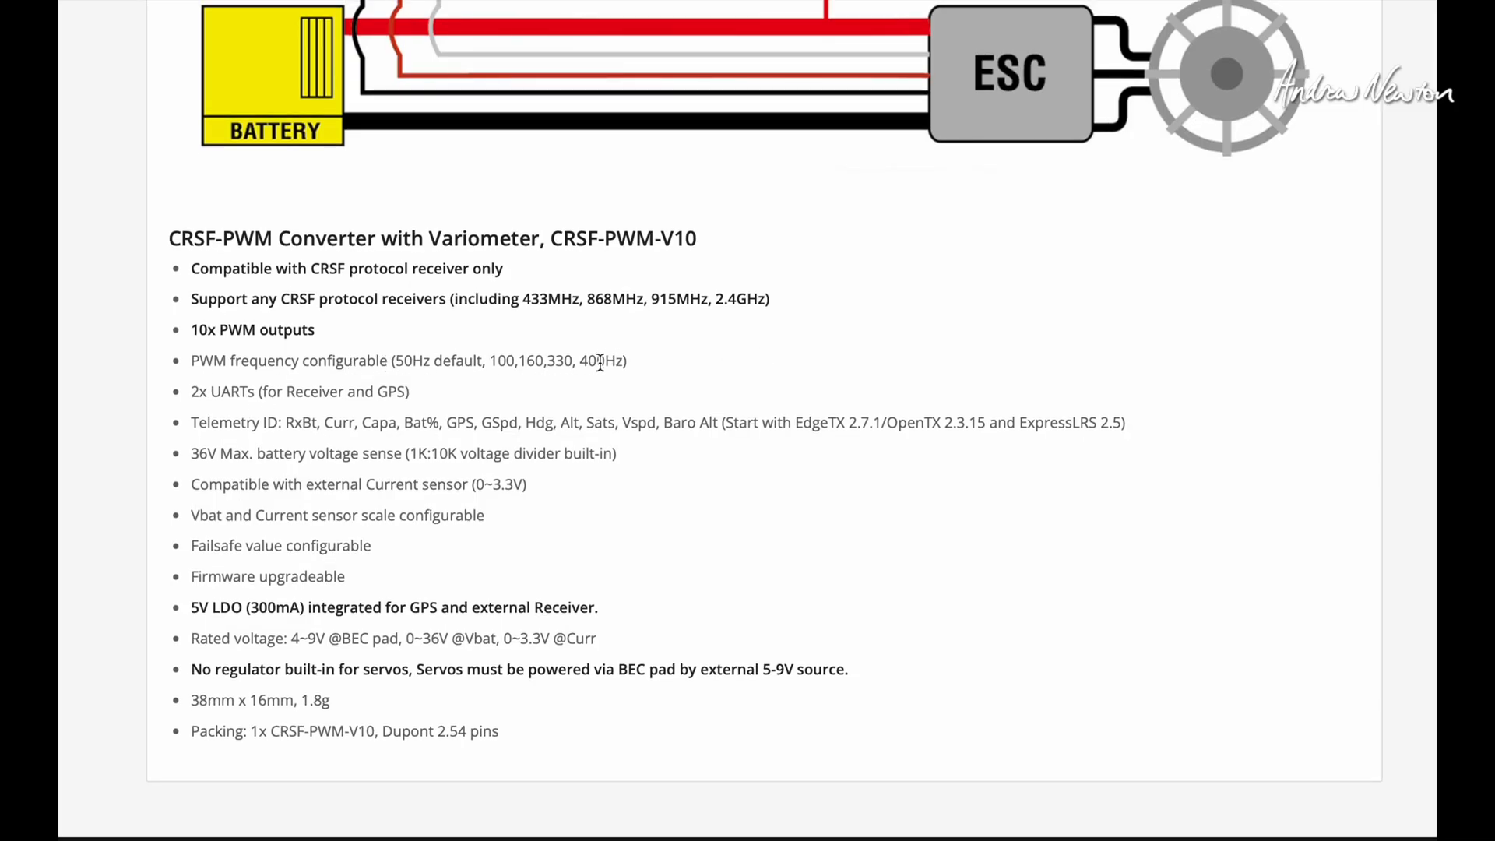
{"action": "mouse_move", "coordinate": [390, 360]}
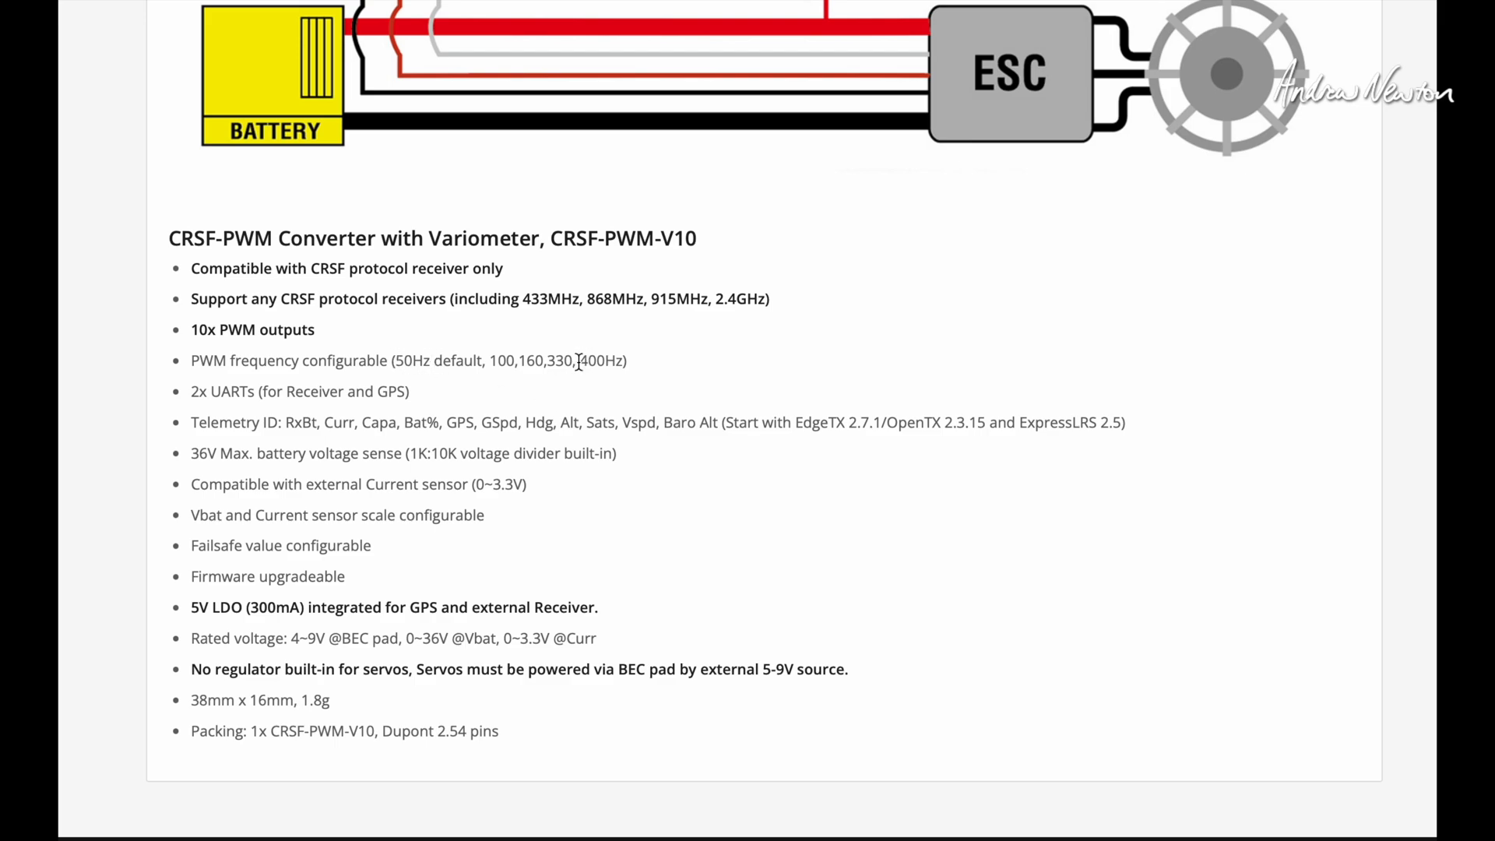
{"action": "mouse_move", "coordinate": [585, 390]}
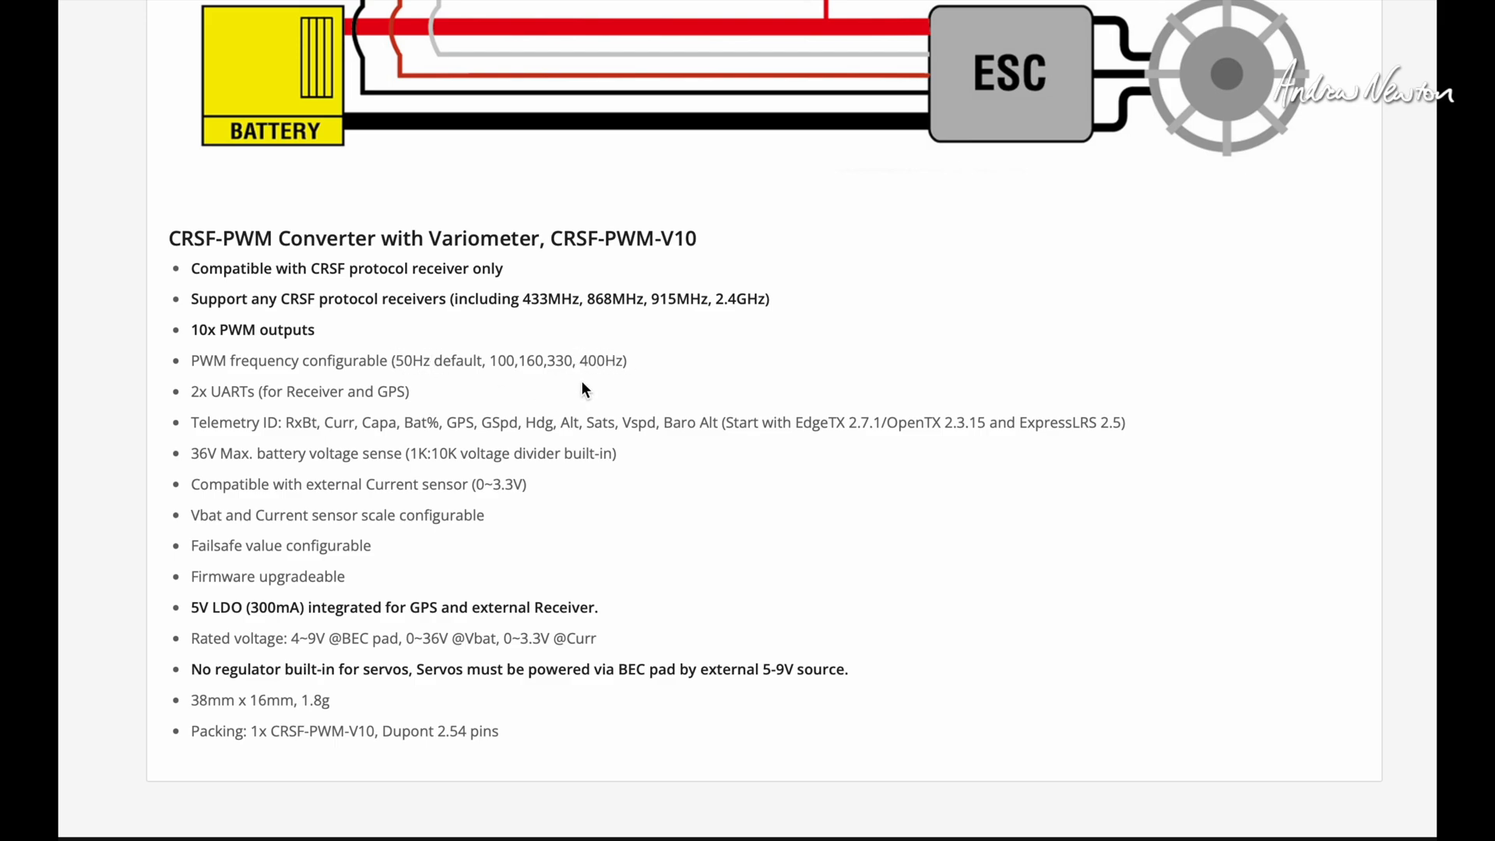
{"action": "mouse_move", "coordinate": [305, 422]}
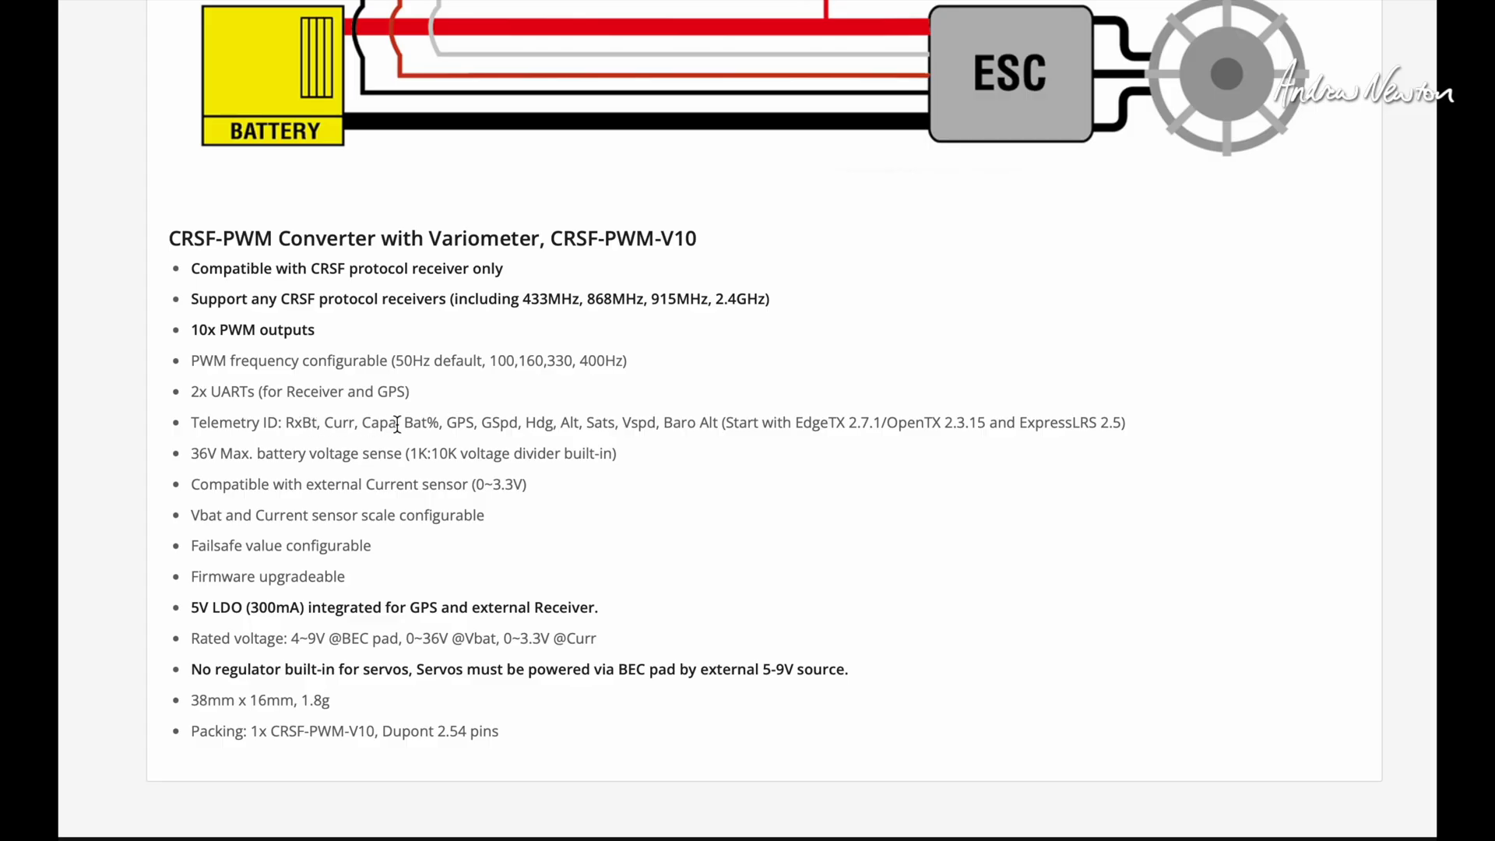
{"action": "mouse_move", "coordinate": [480, 424]}
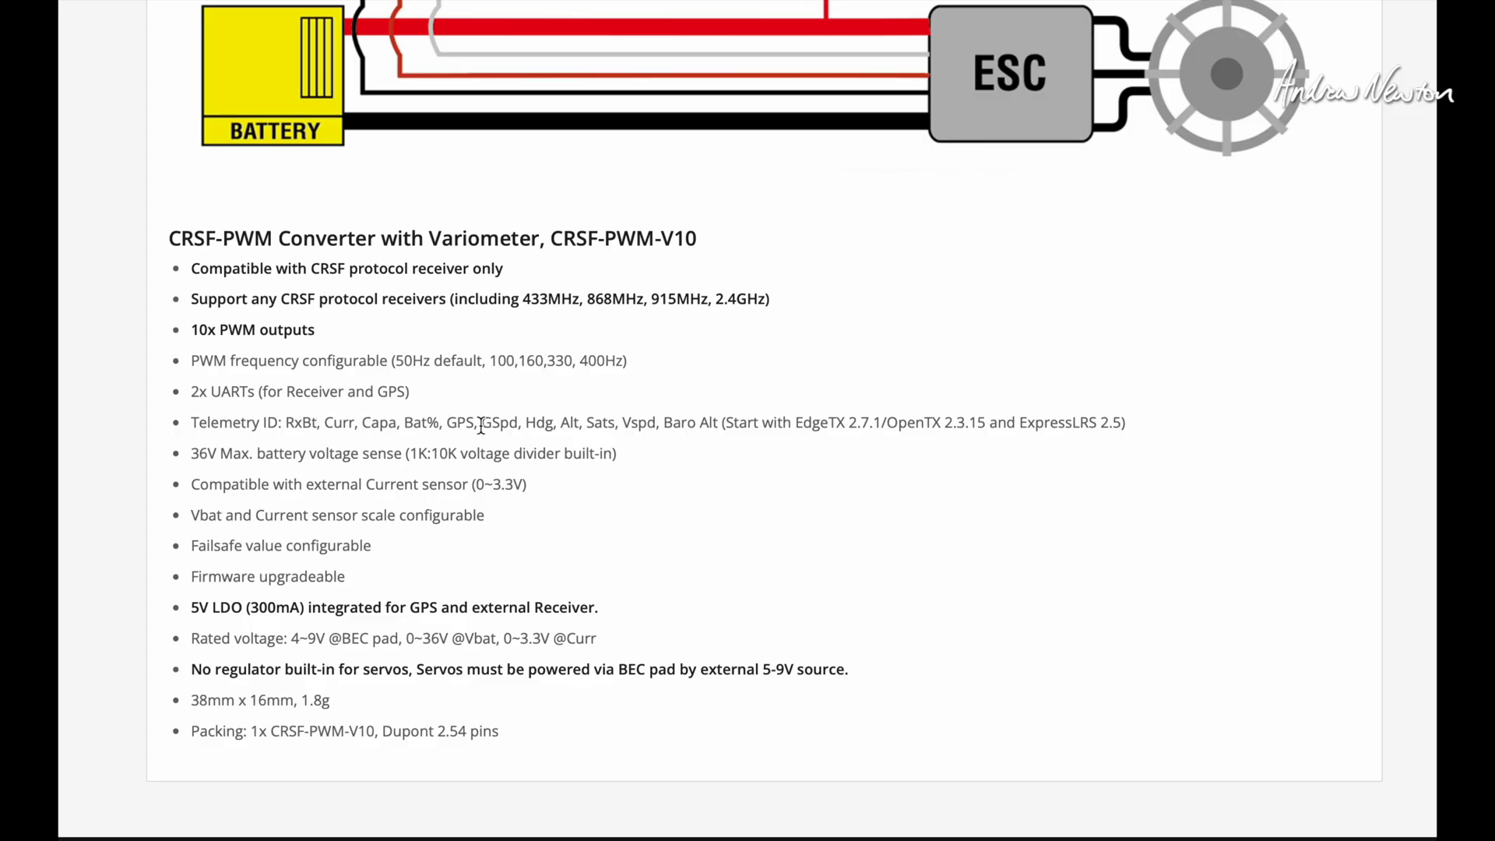
{"action": "mouse_move", "coordinate": [600, 422]}
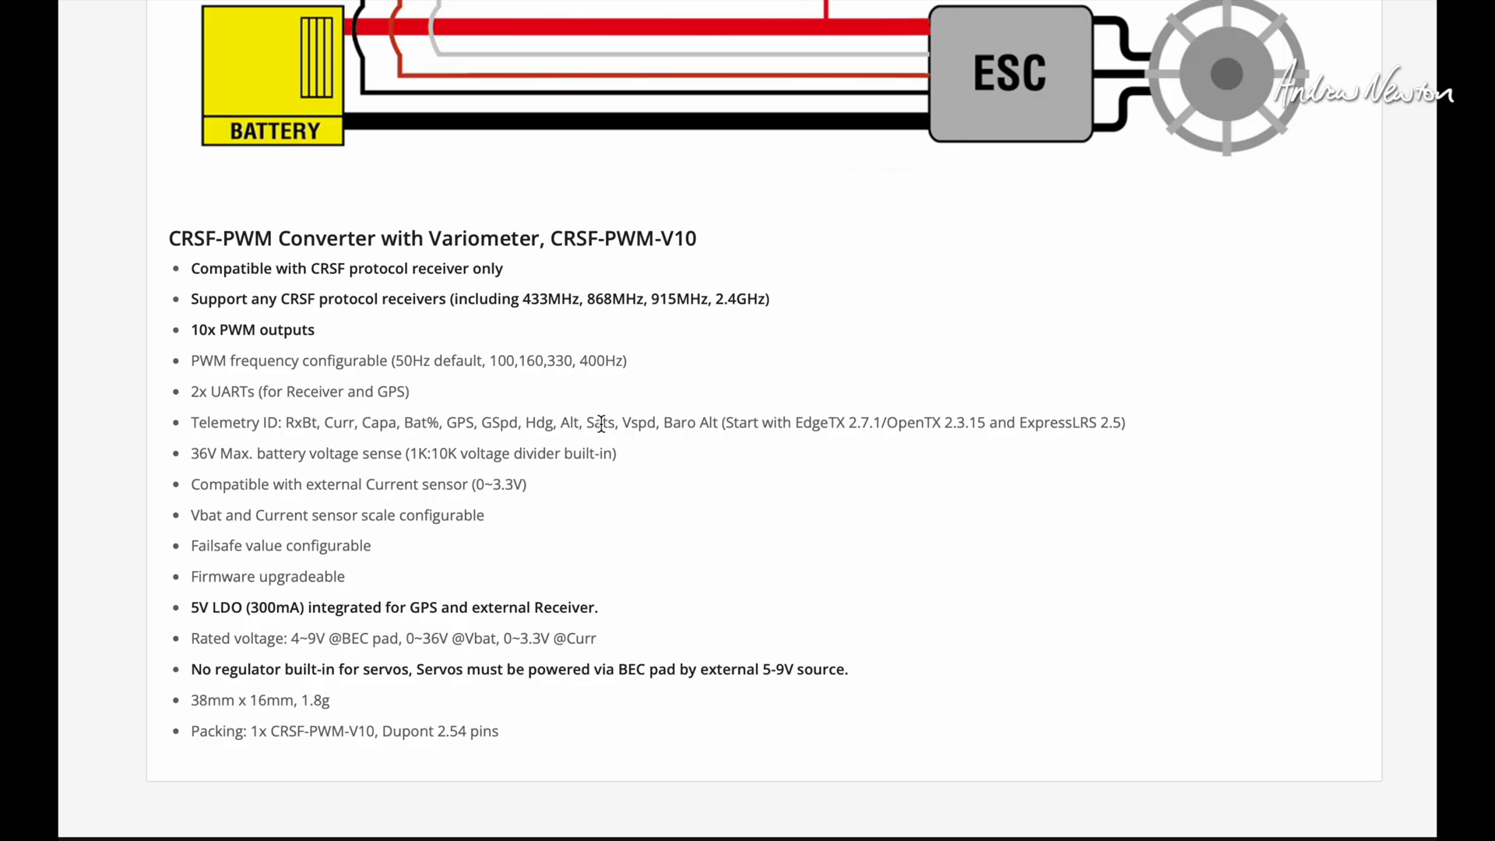
{"action": "mouse_move", "coordinate": [648, 422]}
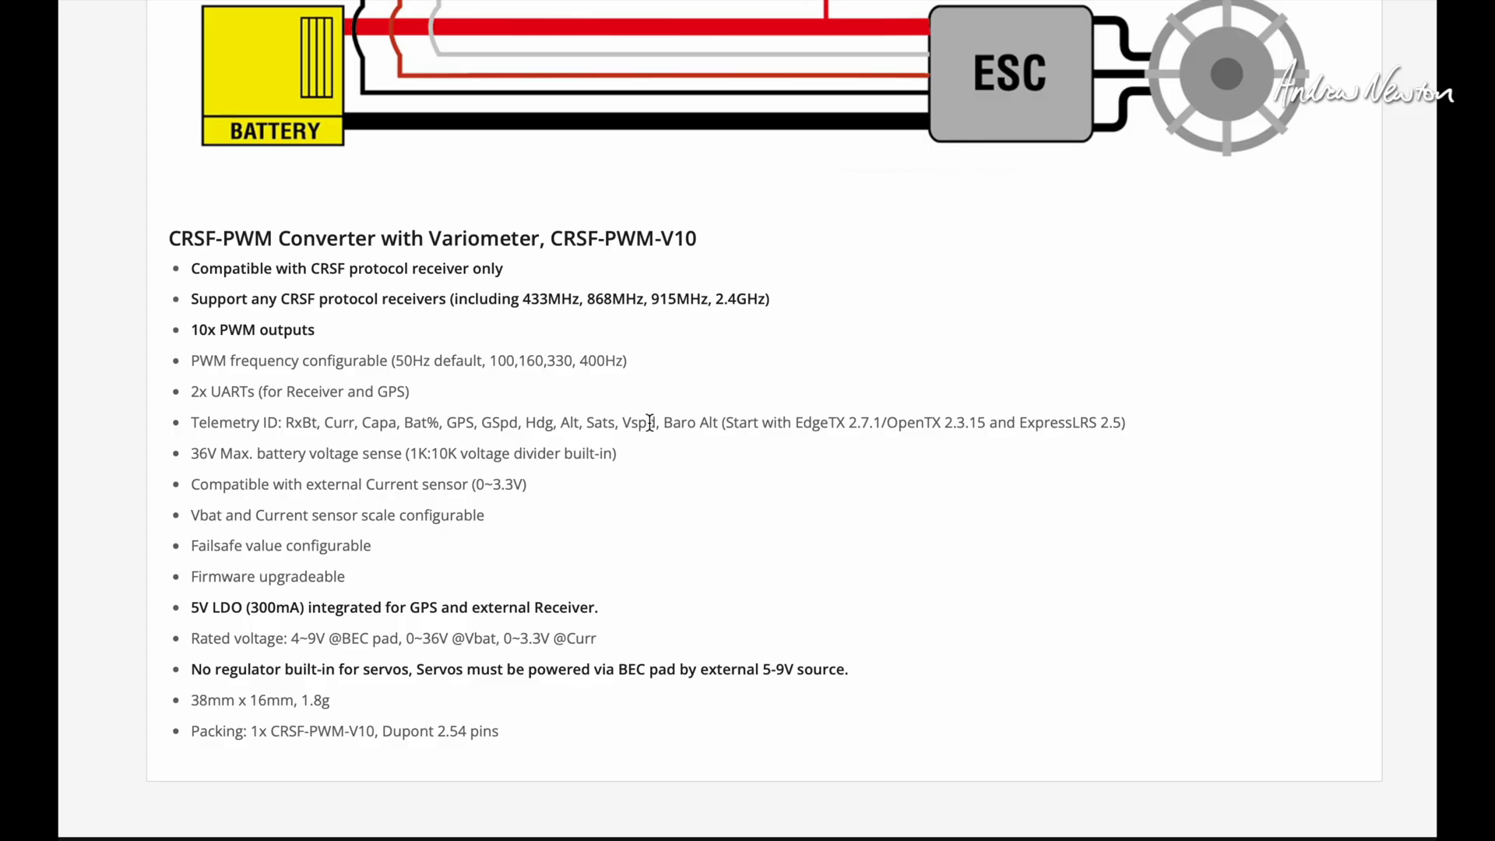
{"action": "mouse_move", "coordinate": [730, 428]}
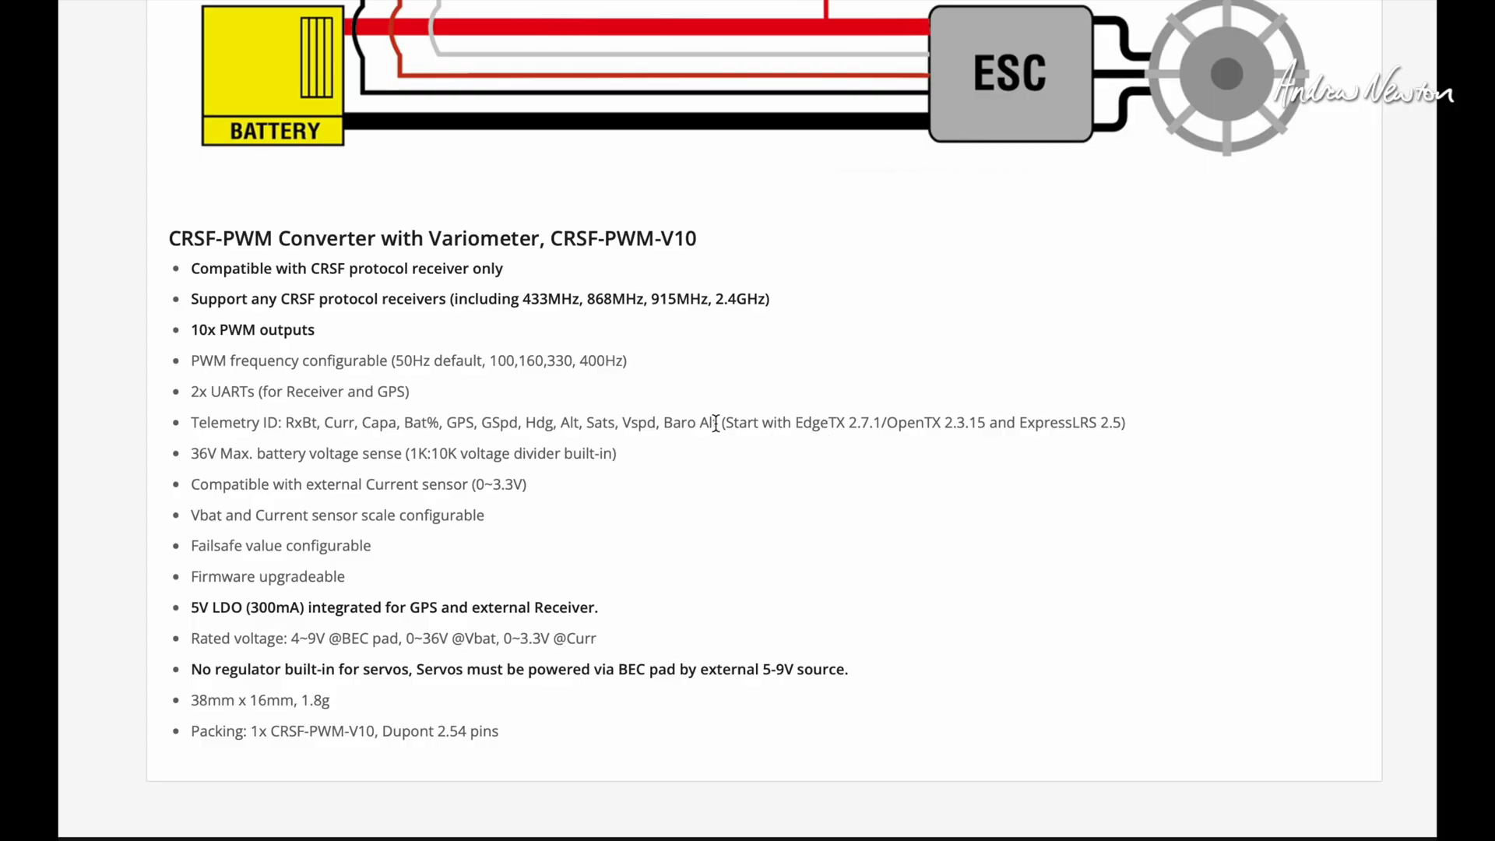
{"action": "mouse_move", "coordinate": [801, 422]}
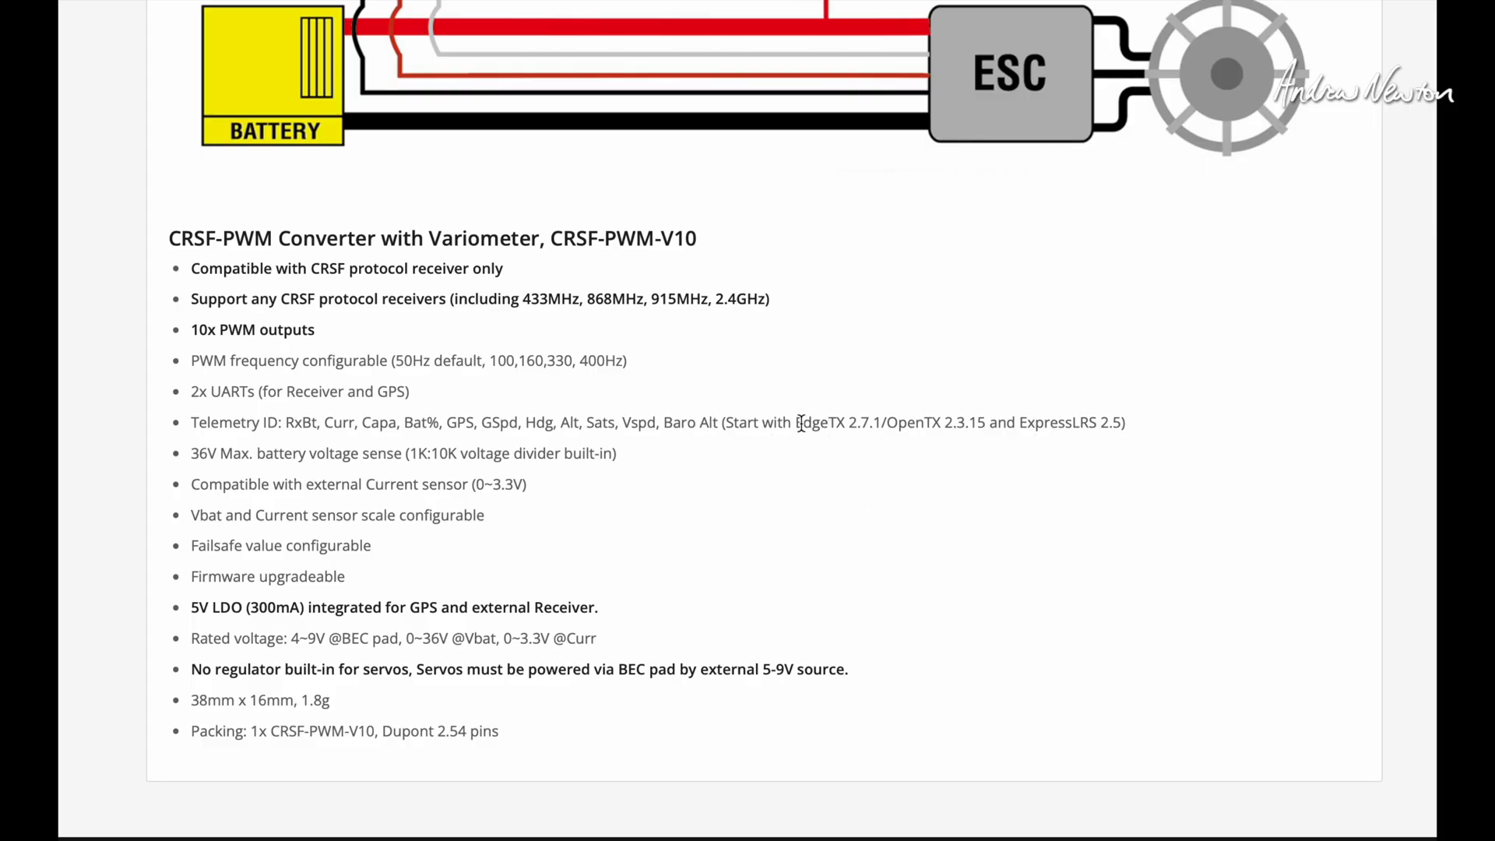
{"action": "mouse_move", "coordinate": [162, 546]}
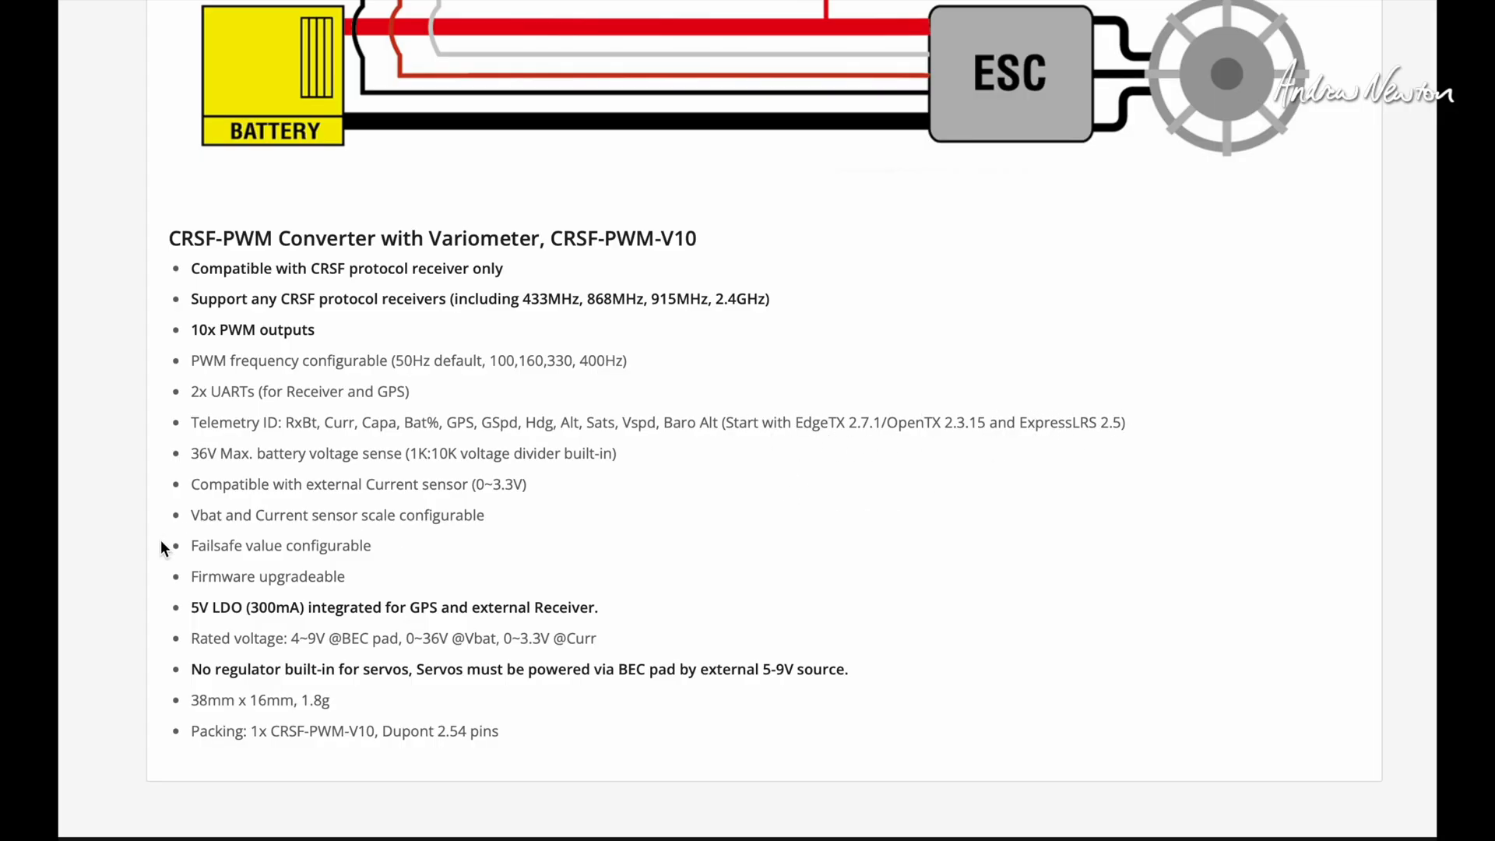
{"action": "mouse_move", "coordinate": [523, 557]}
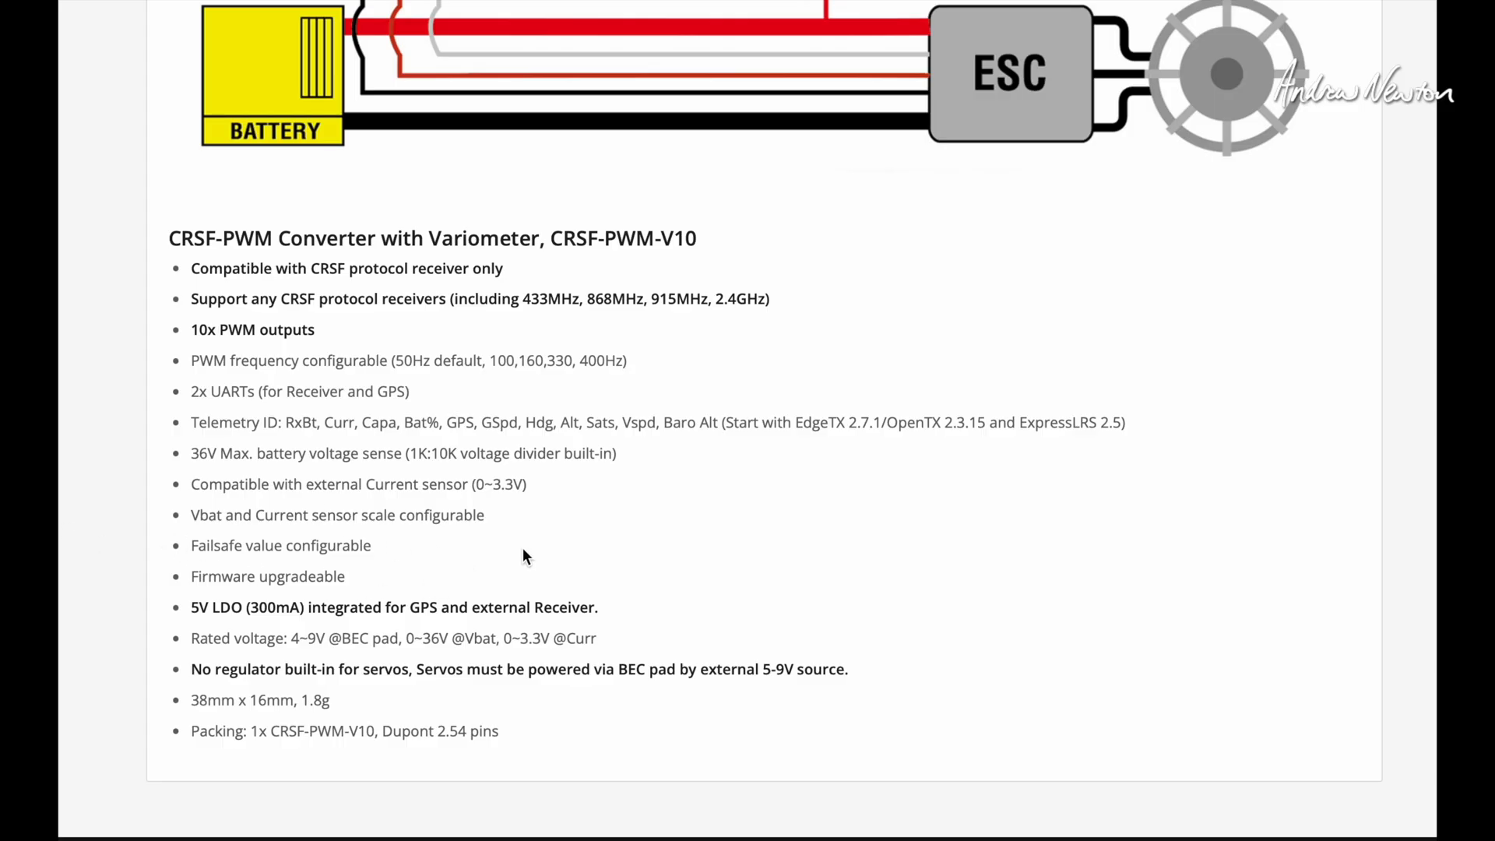
{"action": "mouse_move", "coordinate": [629, 534]}
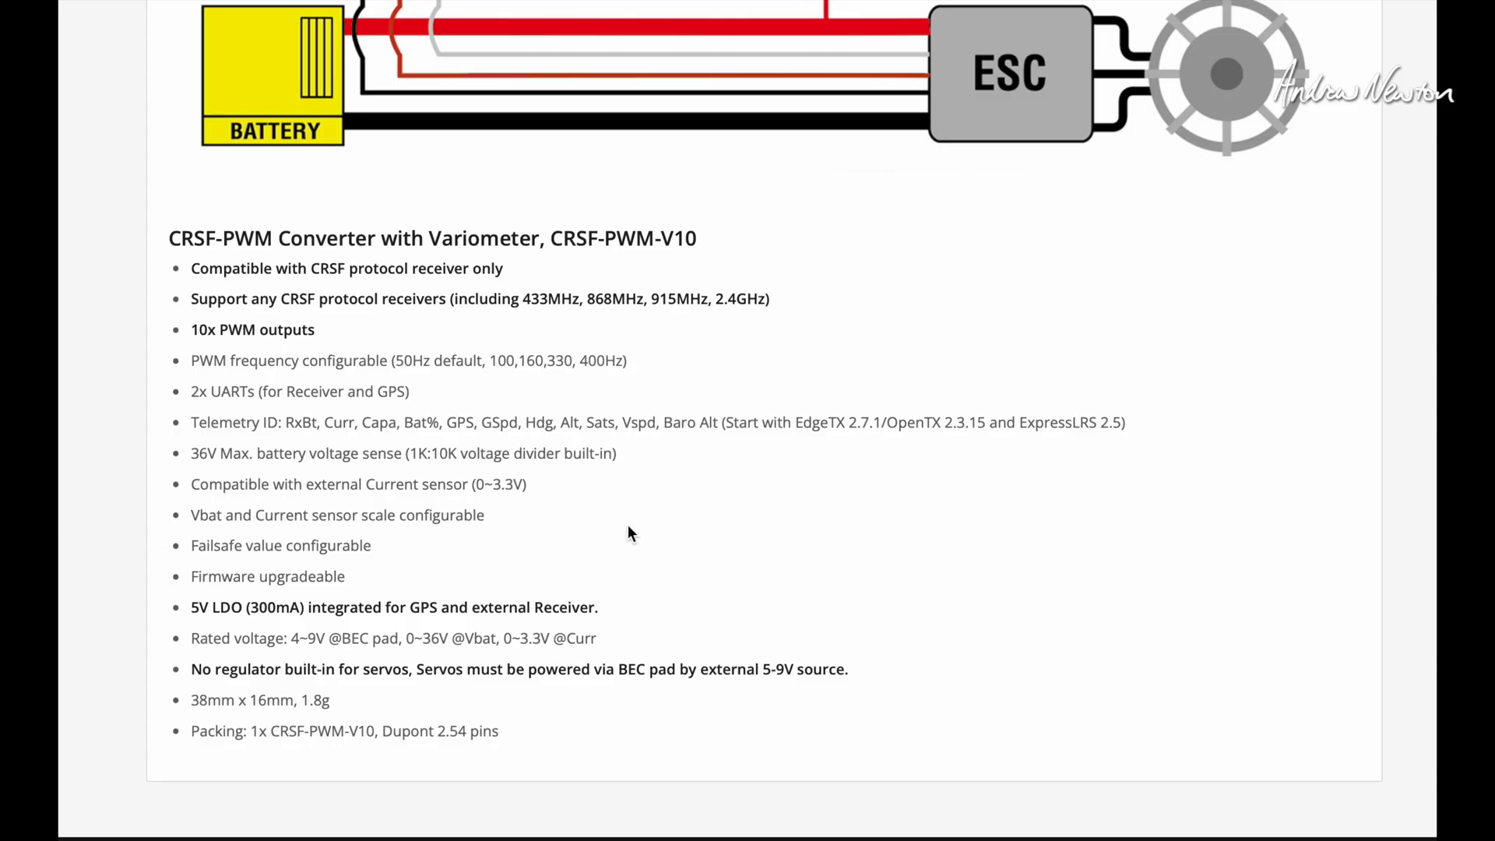
{"action": "mouse_move", "coordinate": [524, 560]}
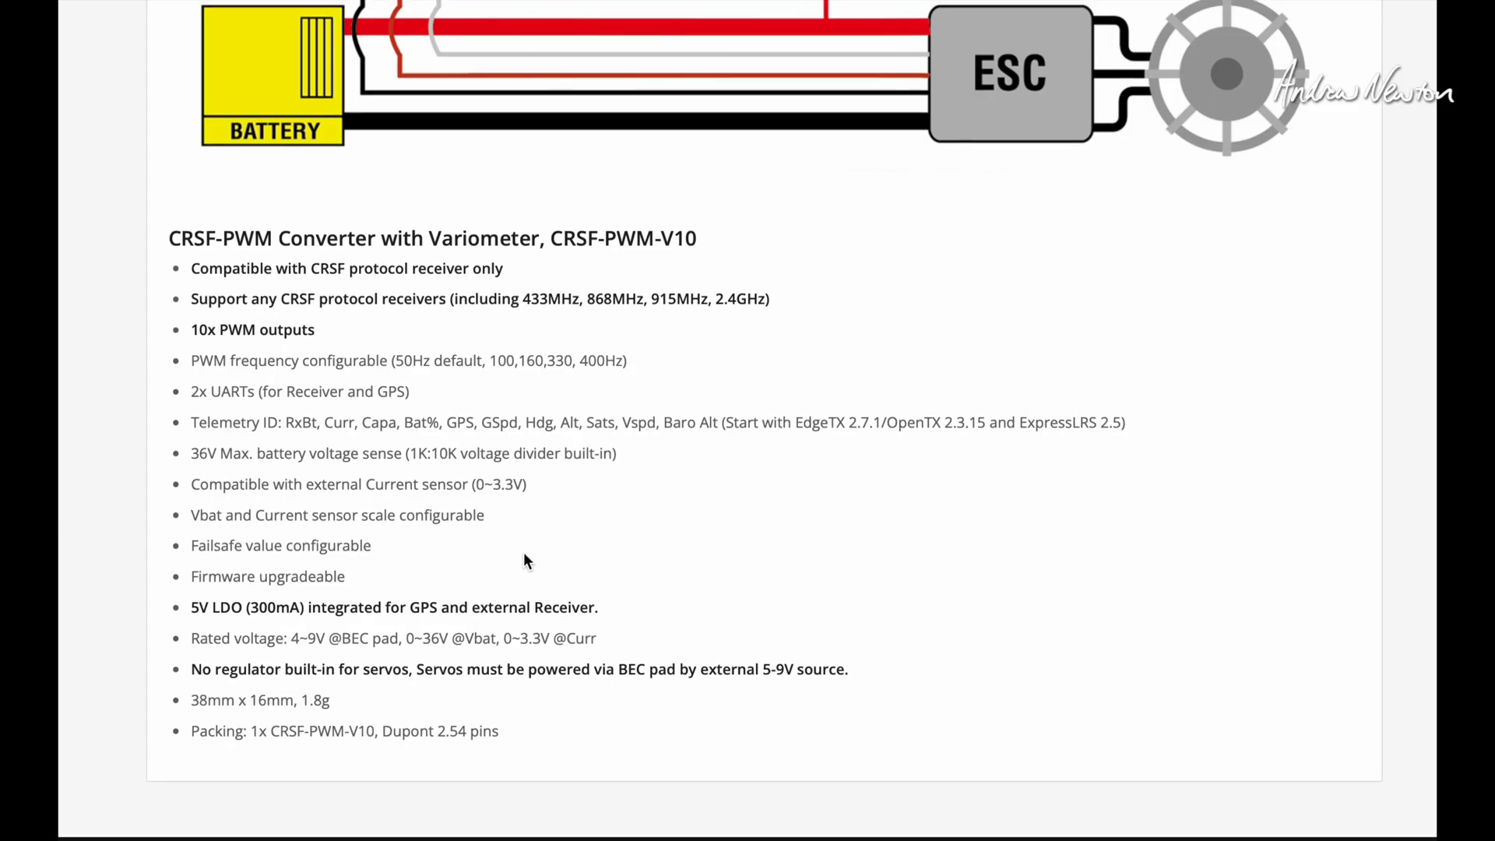
{"action": "mouse_move", "coordinate": [400, 666]}
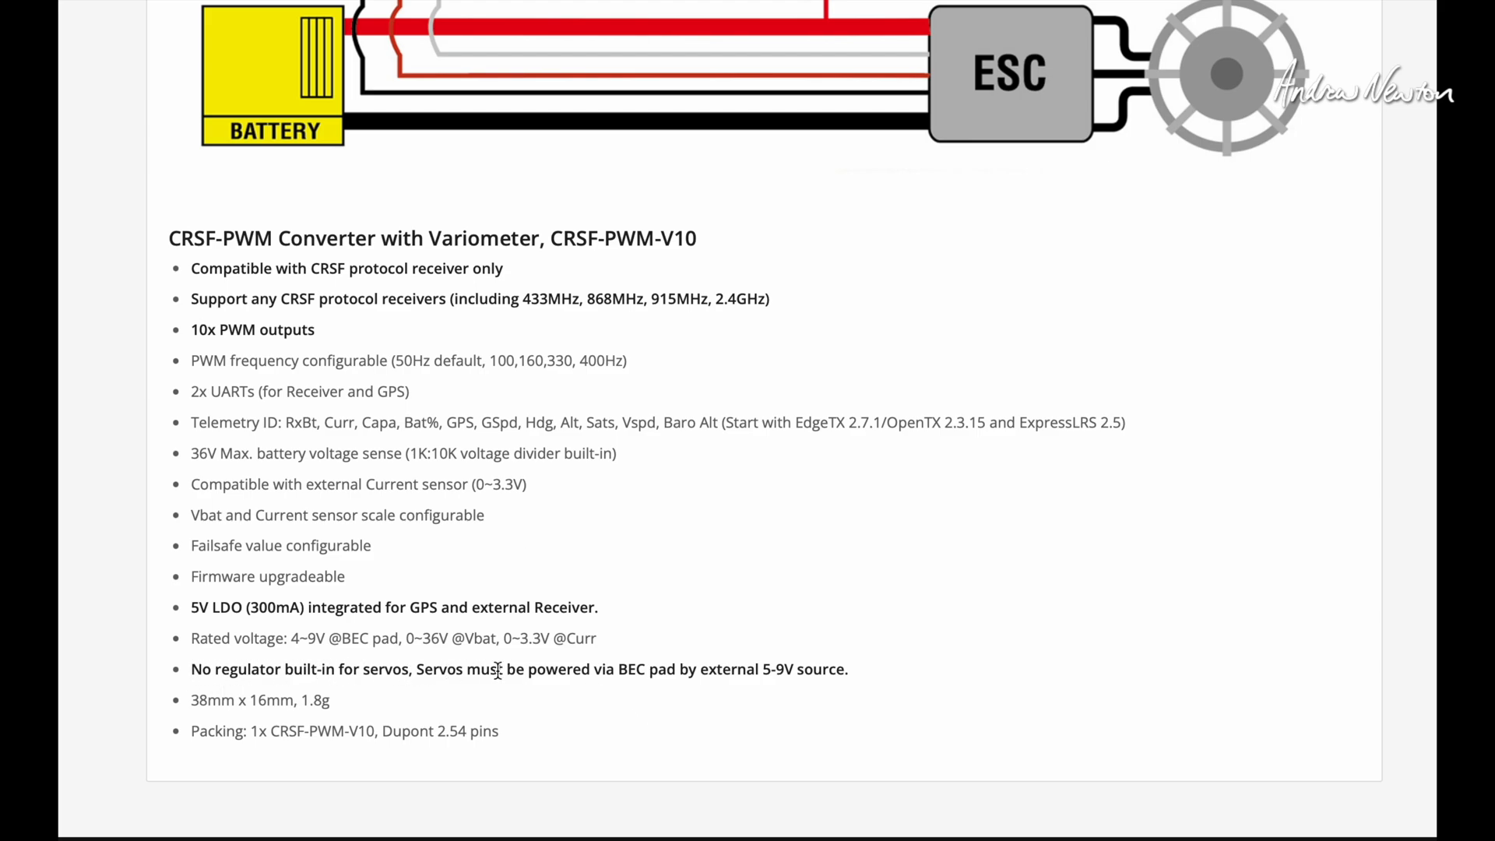
{"action": "mouse_move", "coordinate": [743, 696]}
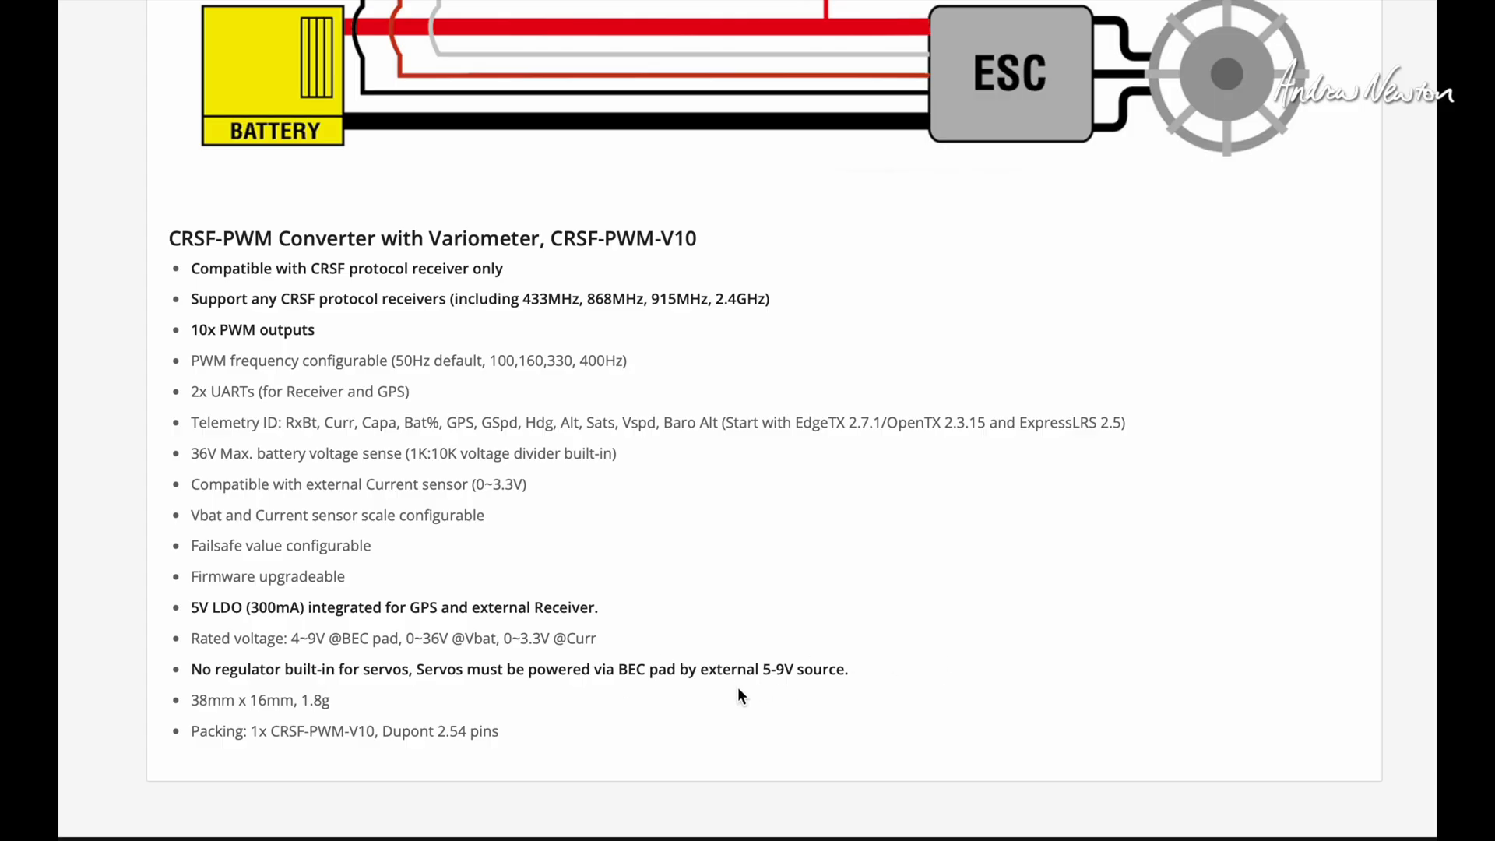
{"action": "mouse_move", "coordinate": [730, 718]}
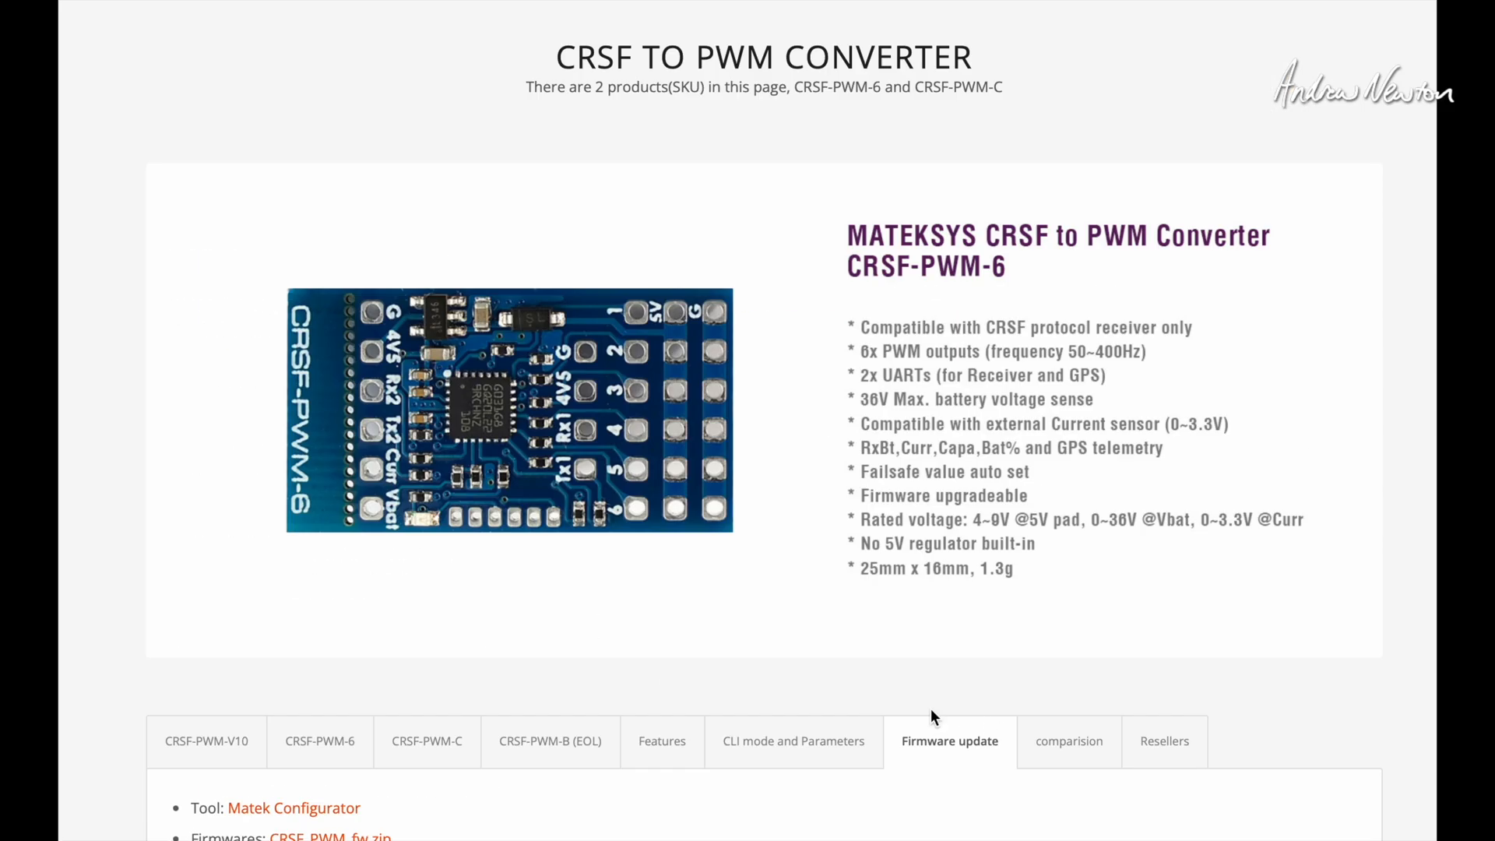
Scroll past the firmware version notes to the USB-TTL and INAV/BF passthrough upgrade instructions
{"action": "scroll", "scroll_direction": "down", "scroll_amount": 3}
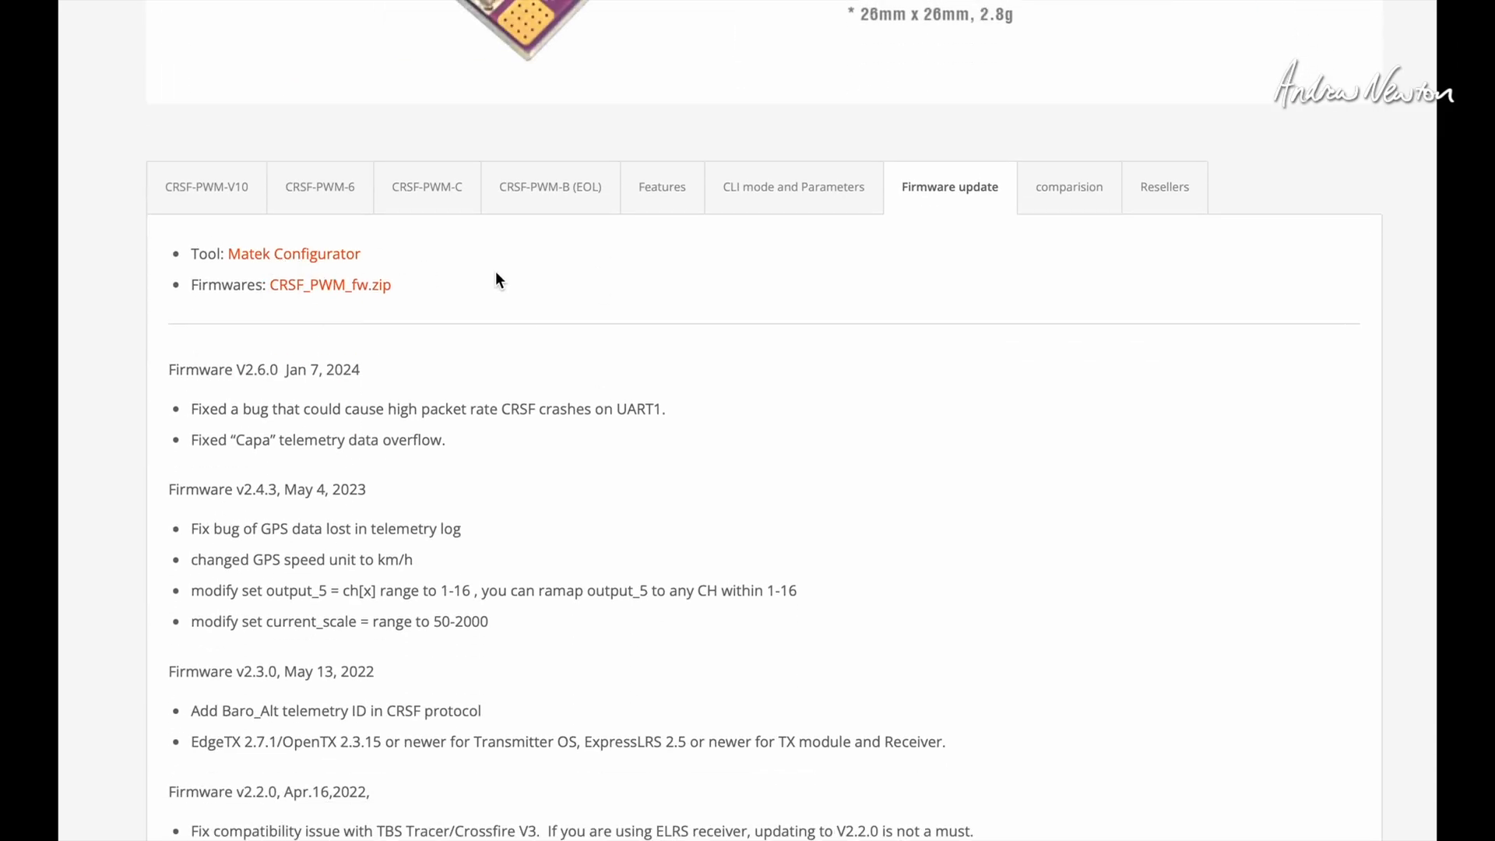
{"action": "mouse_move", "coordinate": [724, 466]}
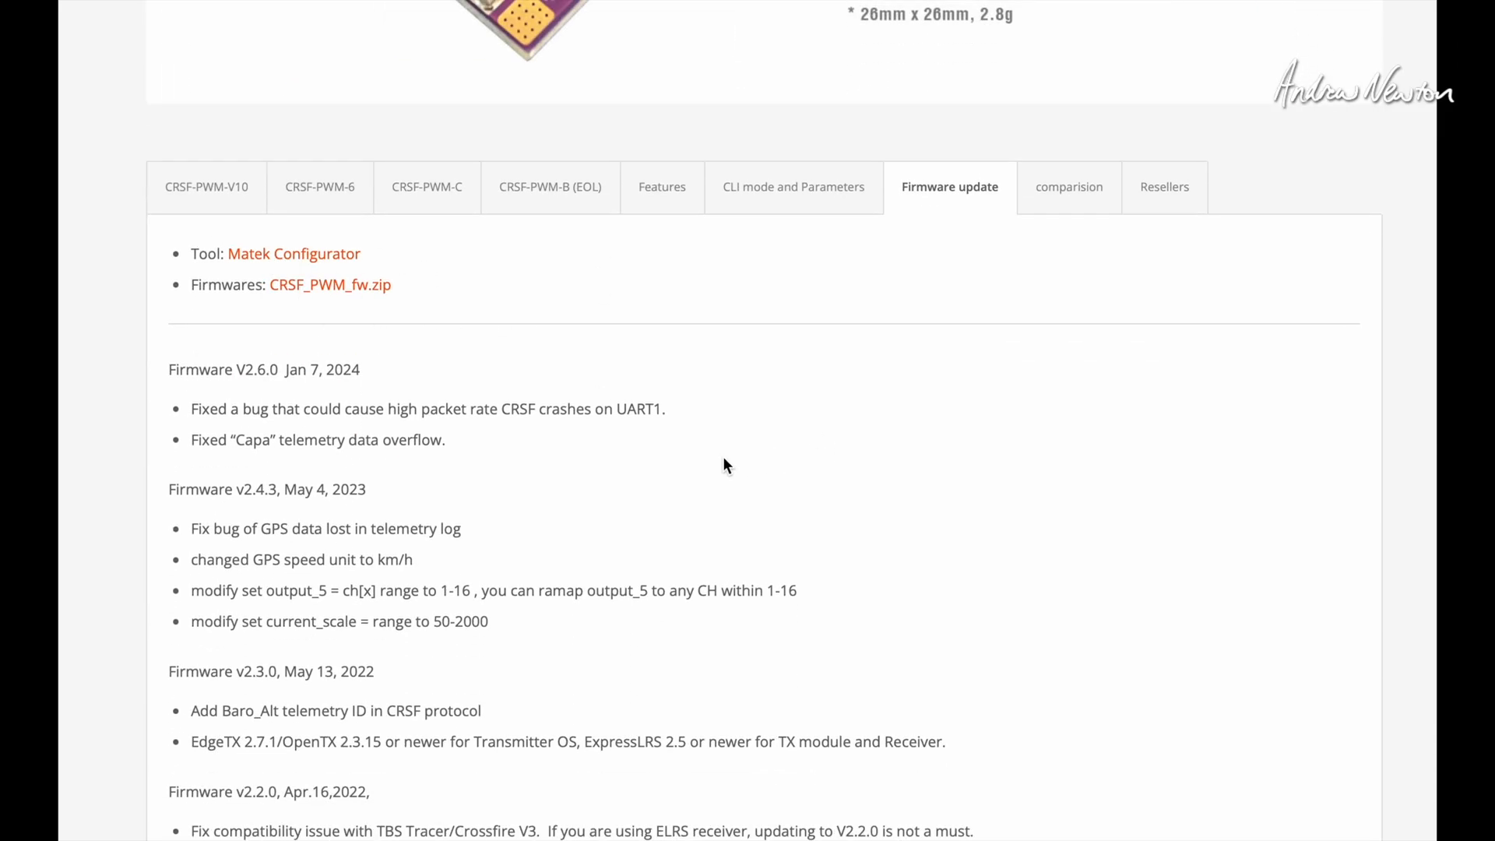
{"action": "scroll", "scroll_direction": "down", "scroll_amount": 3}
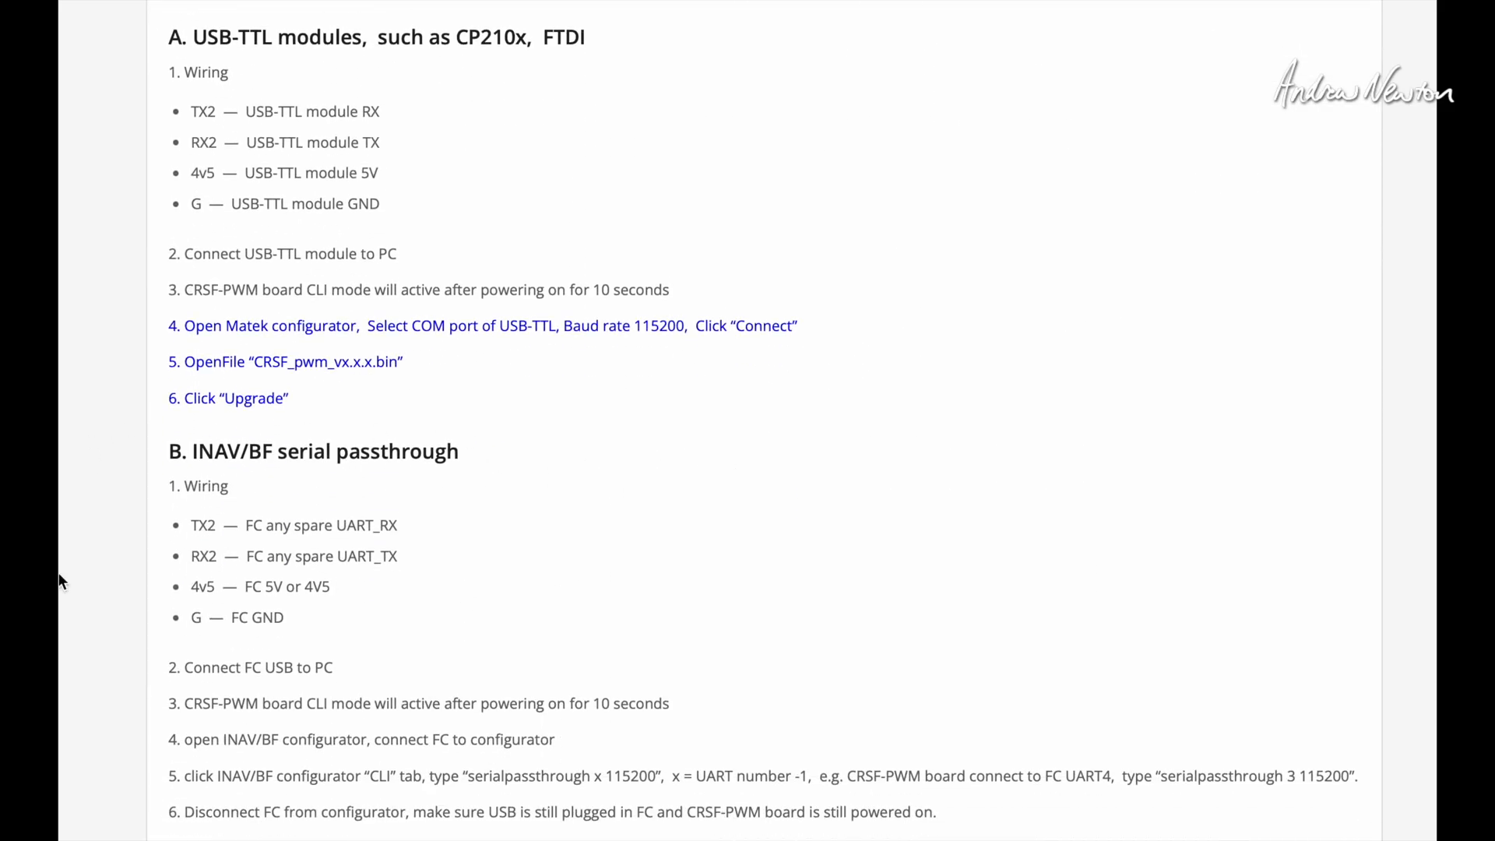
{"action": "mouse_move", "coordinate": [773, 629]}
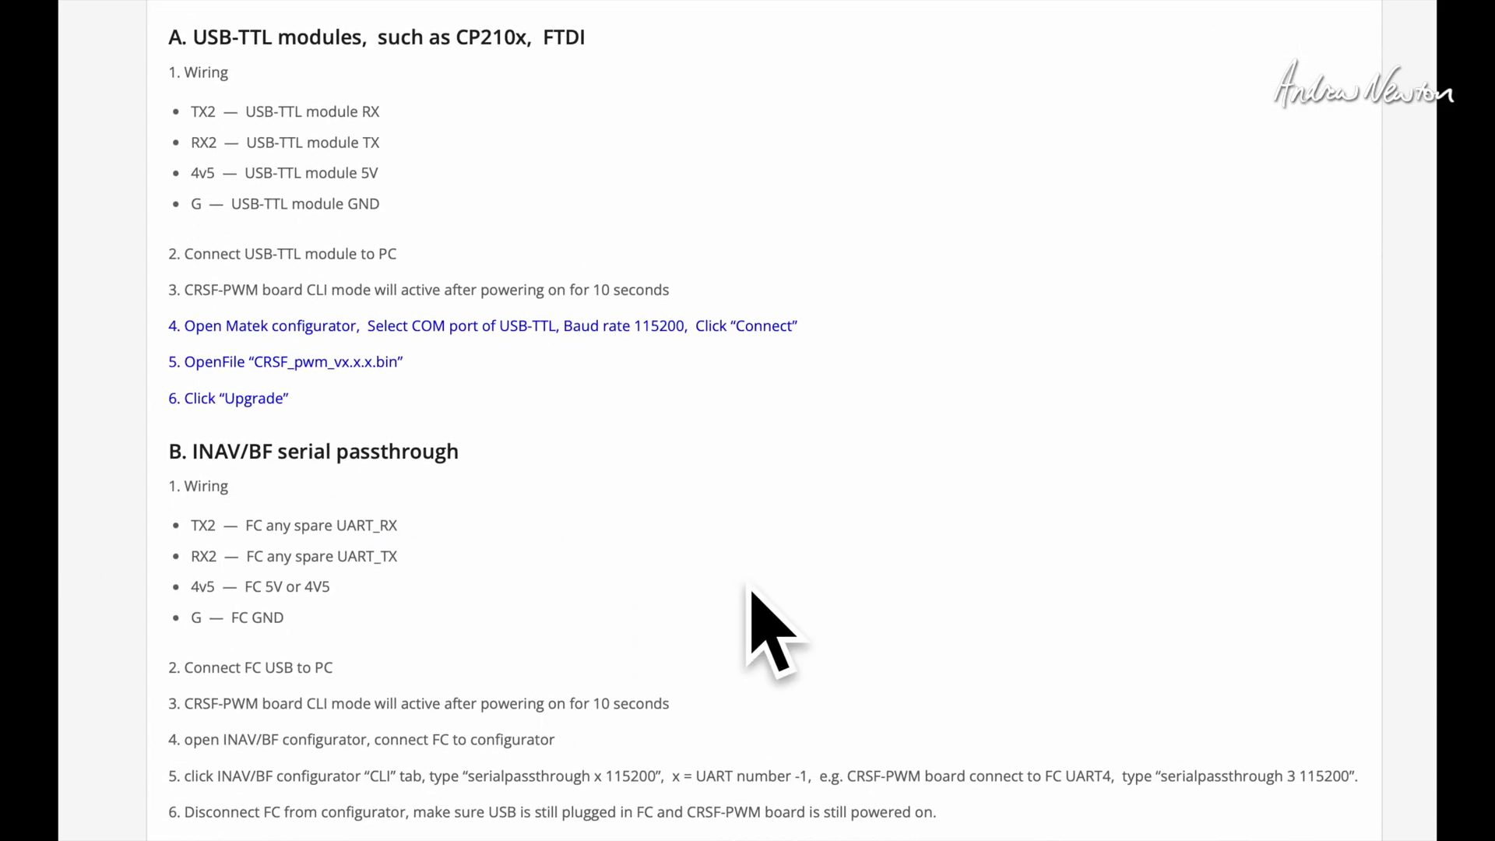
{"action": "scroll", "scroll_direction": "down", "scroll_amount": 3}
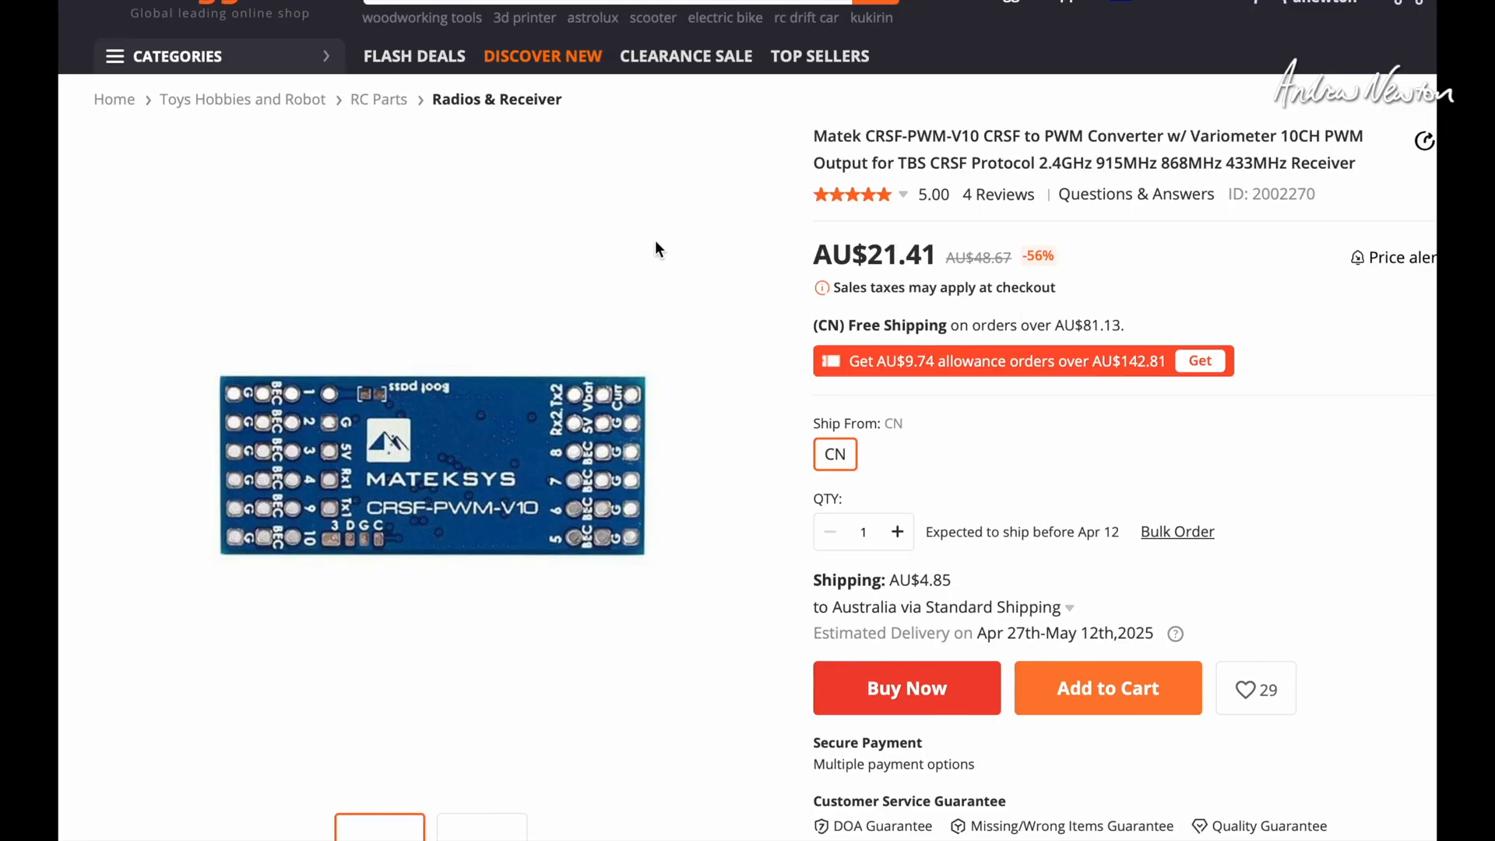
{"action": "mouse_move", "coordinate": [1233, 295]}
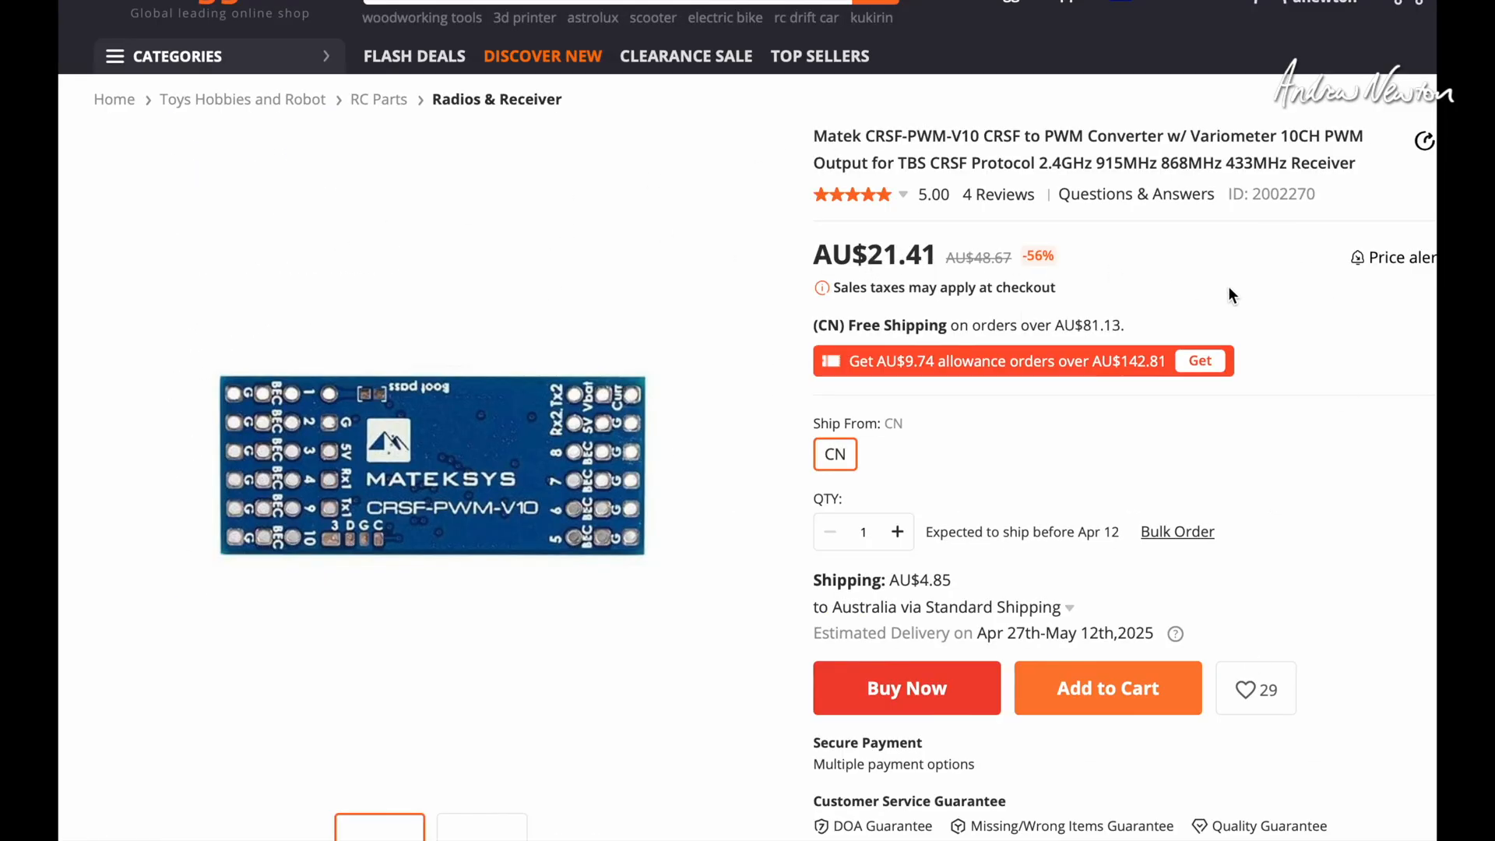
{"action": "mouse_move", "coordinate": [690, 454]}
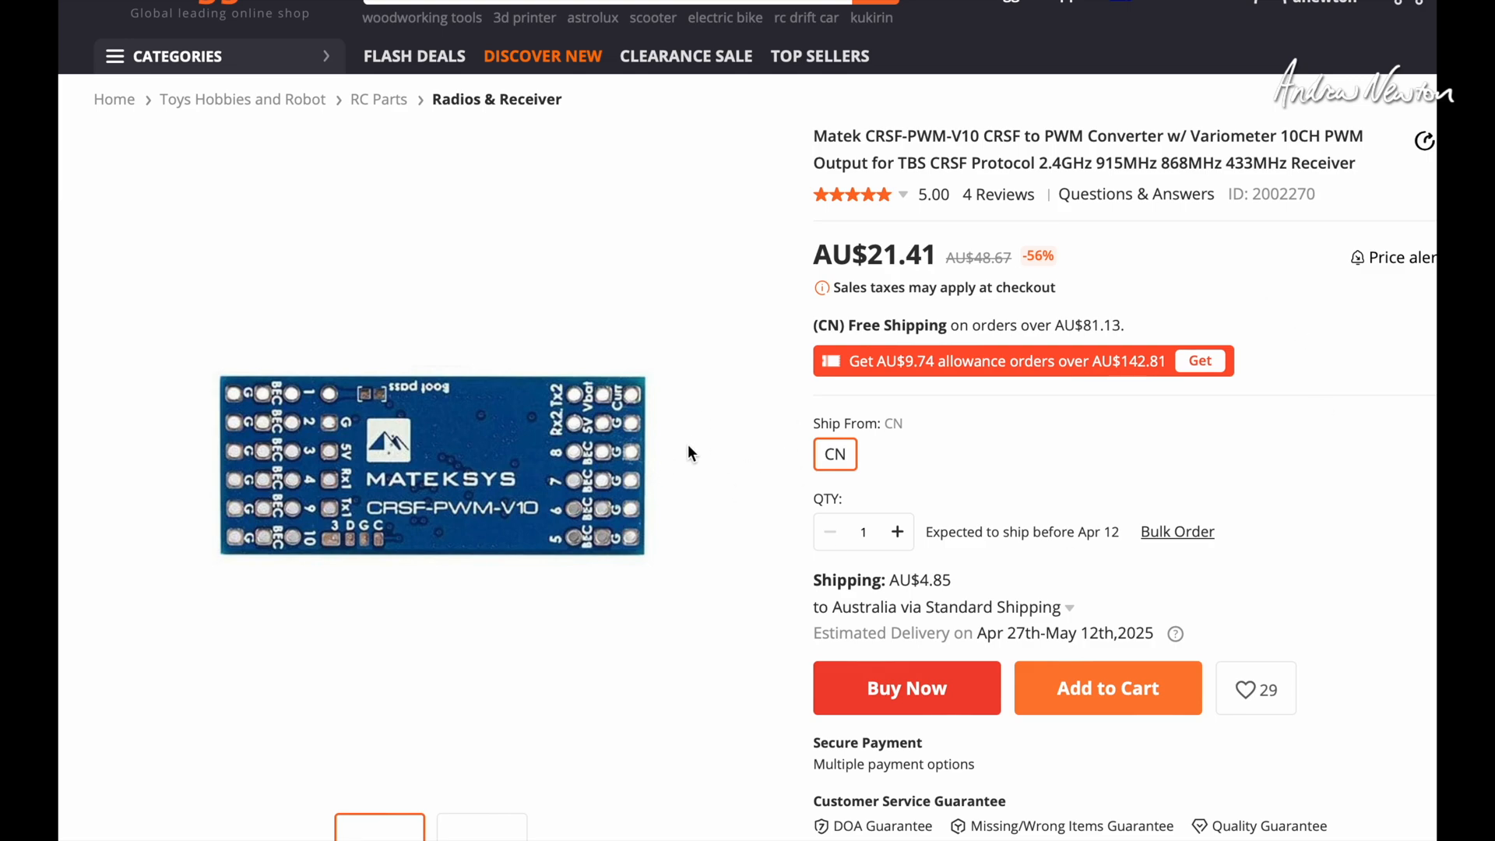